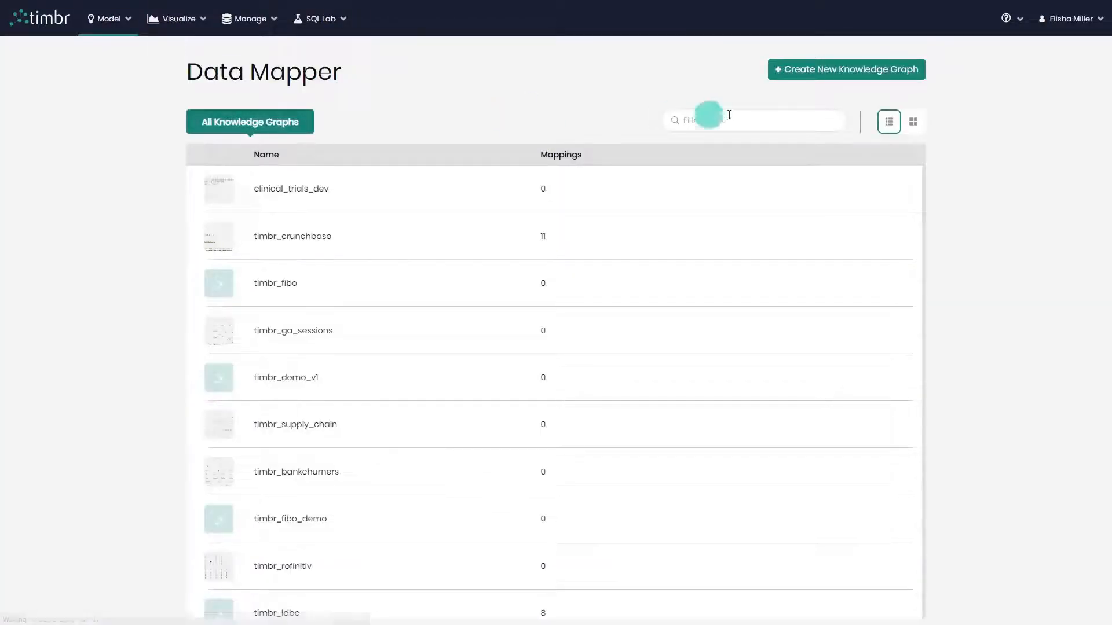
# Filter the Data Mapper knowledge graph list by 'calls', leaving only timbr_calls.
pyautogui.write('calls')
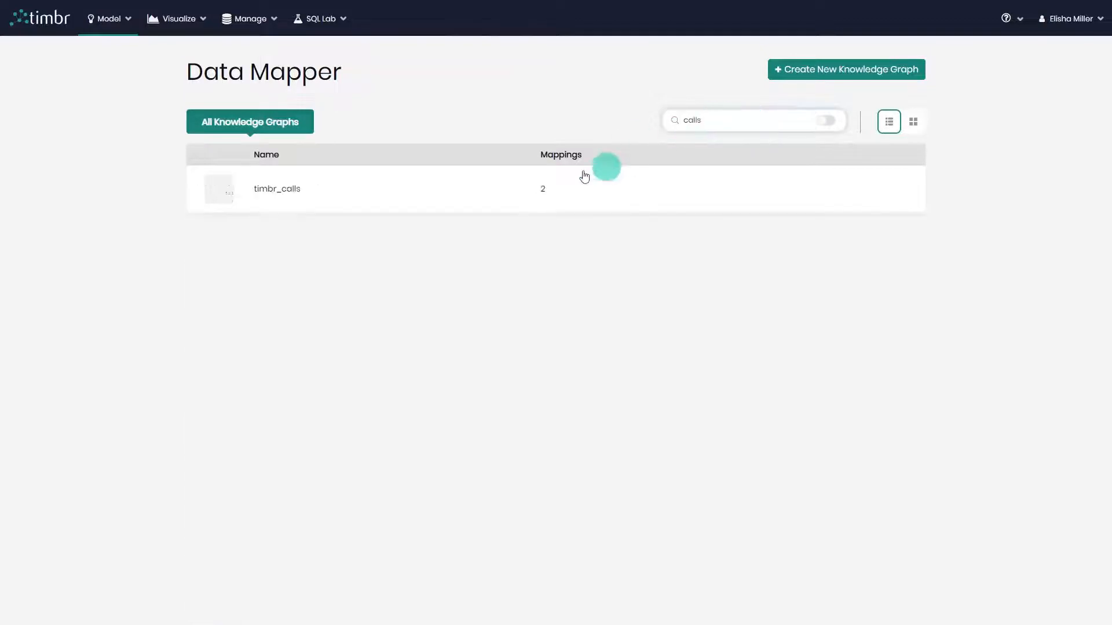
# Show the timbr_calls mappings page listing map_call_1 and map_person_1.
pyautogui.click(277, 188)
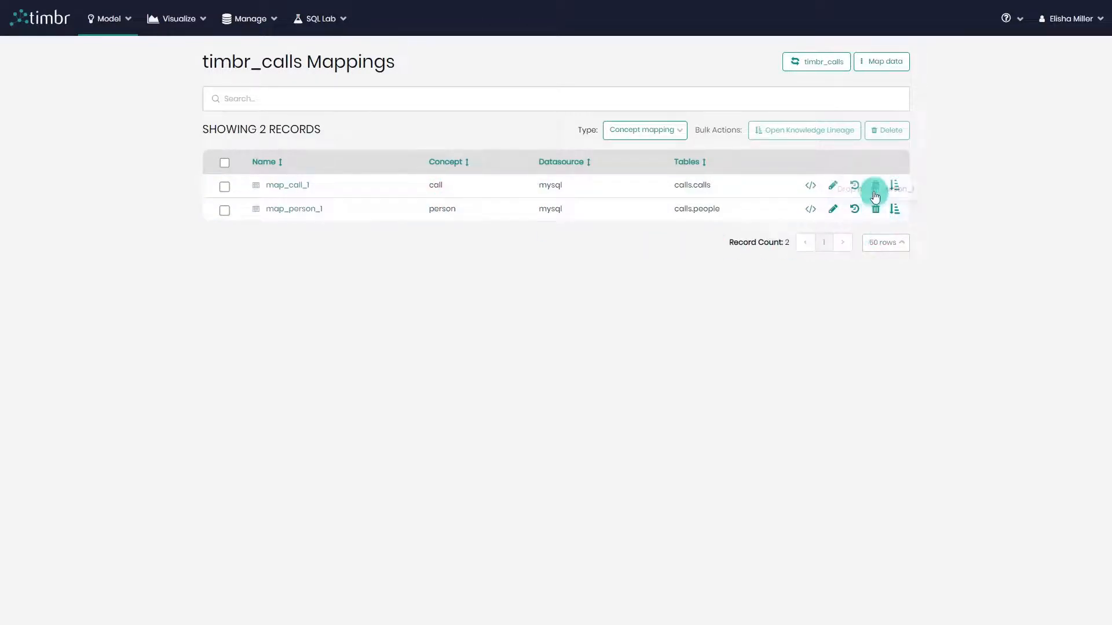
pyautogui.moveTo(832, 211)
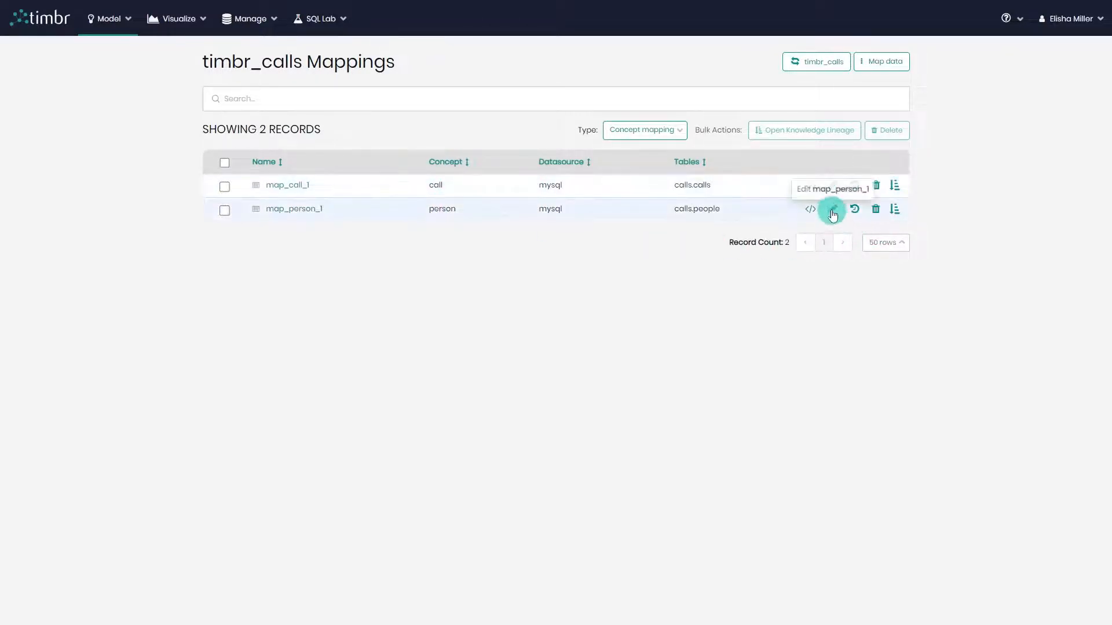
pyautogui.moveTo(832, 188)
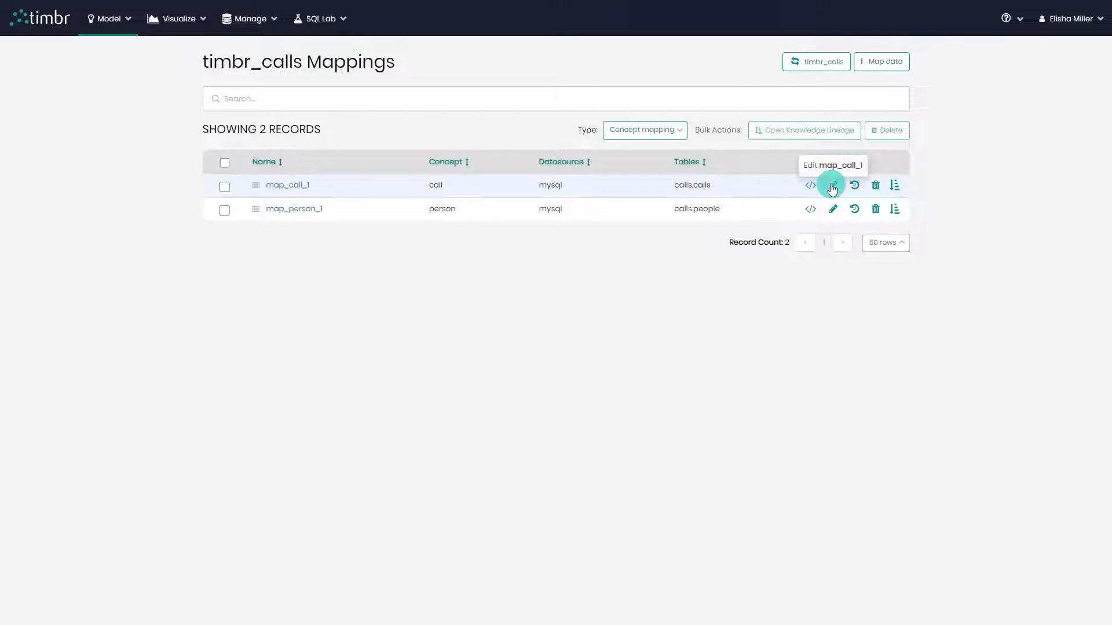
pyautogui.moveTo(671, 287)
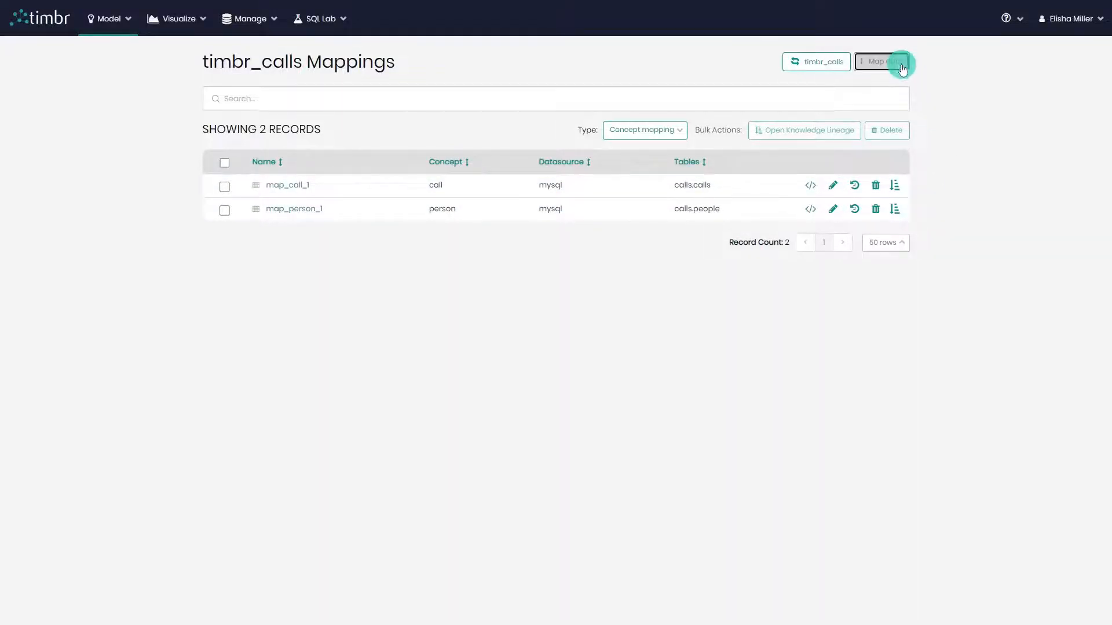
# Start adding a new mapping via Map data, showing the mapping type chooser.
pyautogui.click(881, 61)
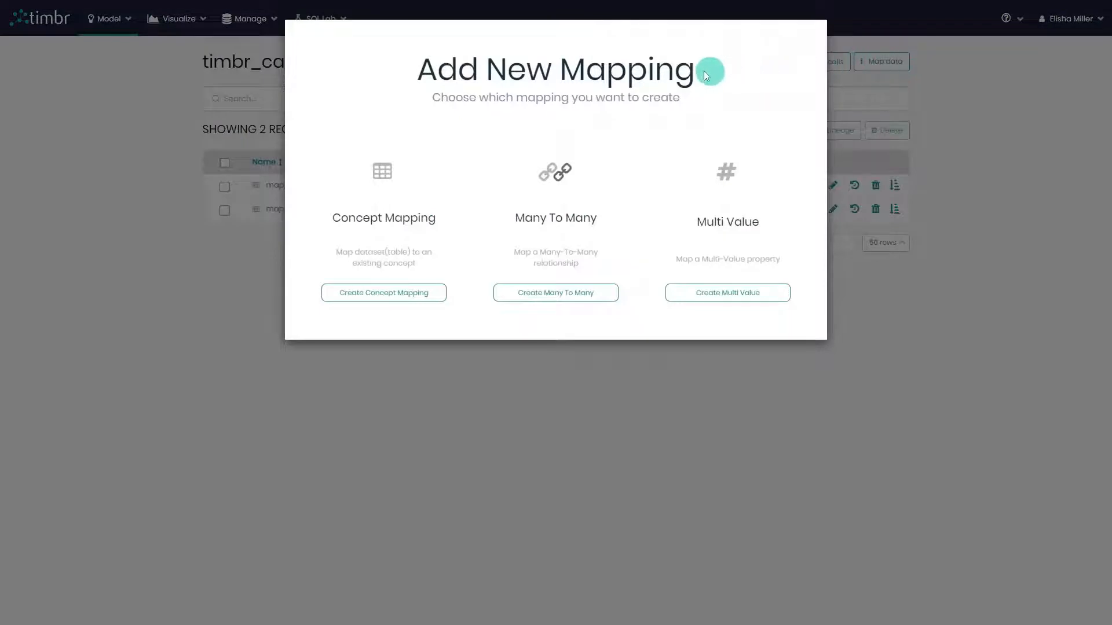
pyautogui.moveTo(521, 84)
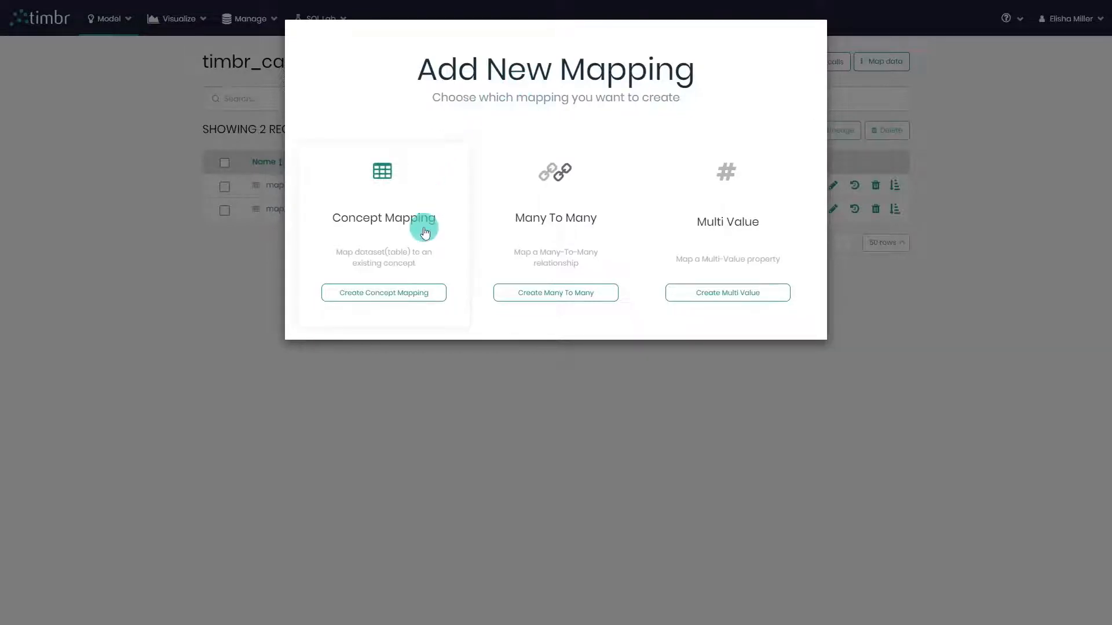
pyautogui.moveTo(580, 235)
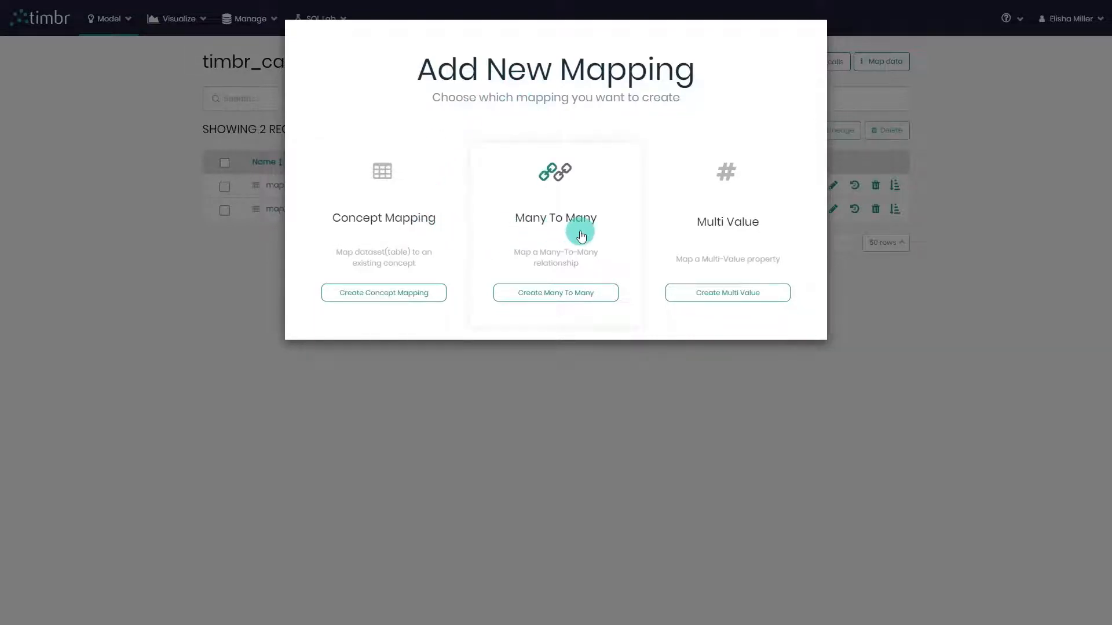
pyautogui.moveTo(668, 253)
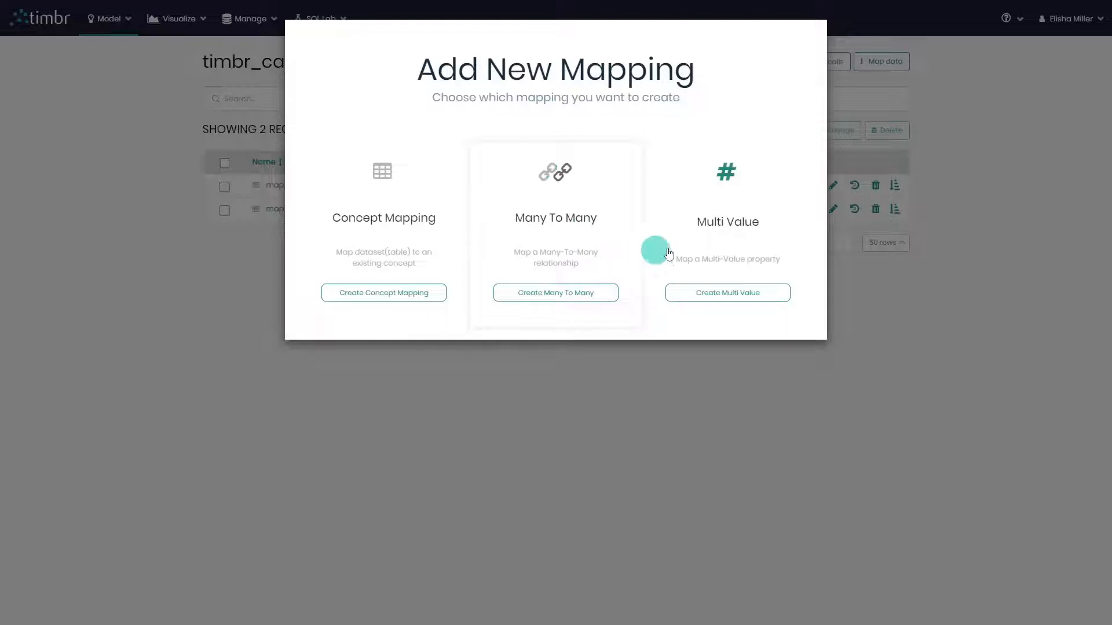
pyautogui.moveTo(797, 246)
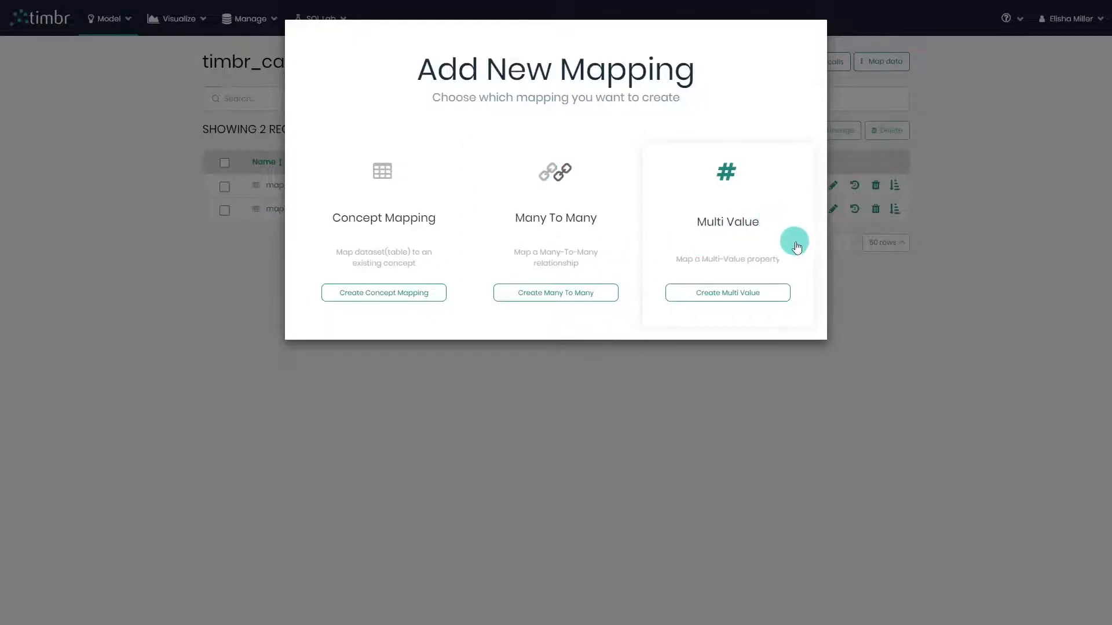
pyautogui.moveTo(798, 255)
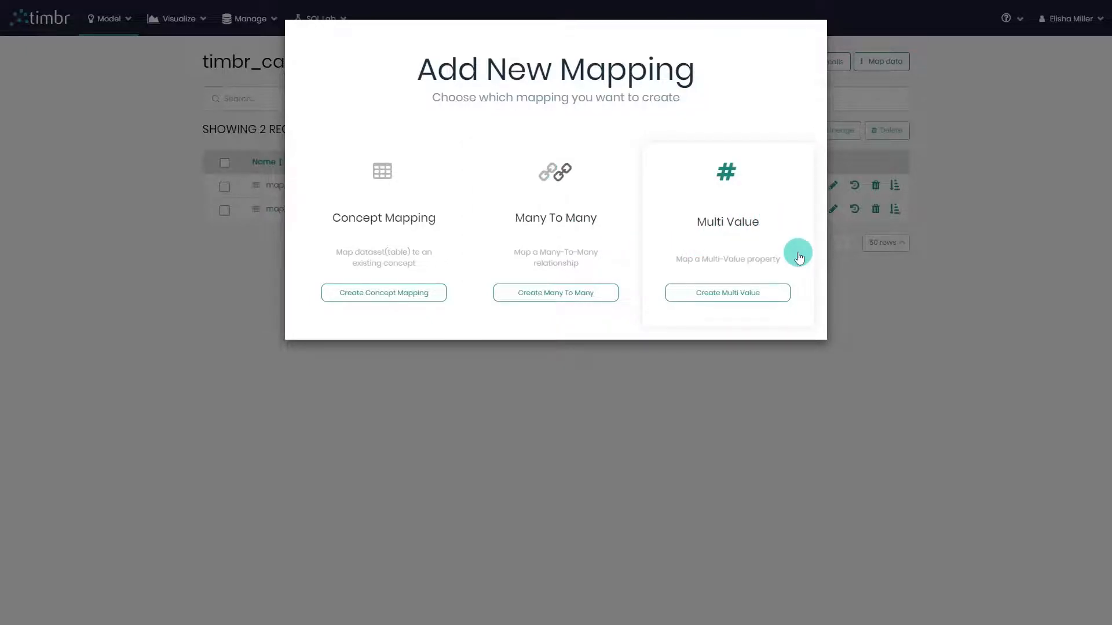
pyautogui.moveTo(488, 104)
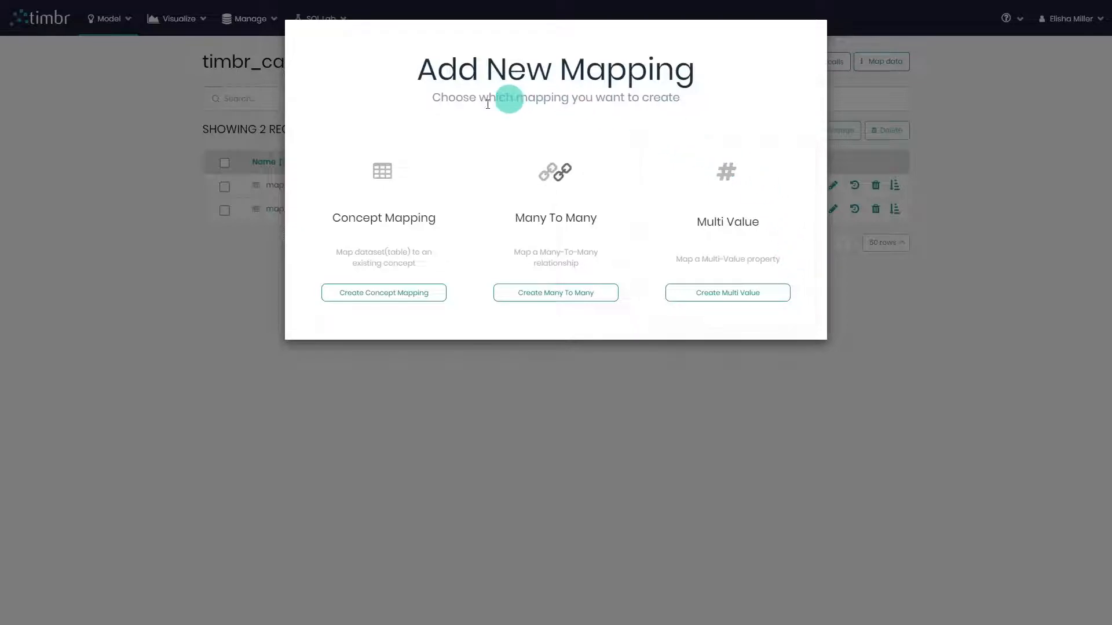
pyautogui.moveTo(424, 234)
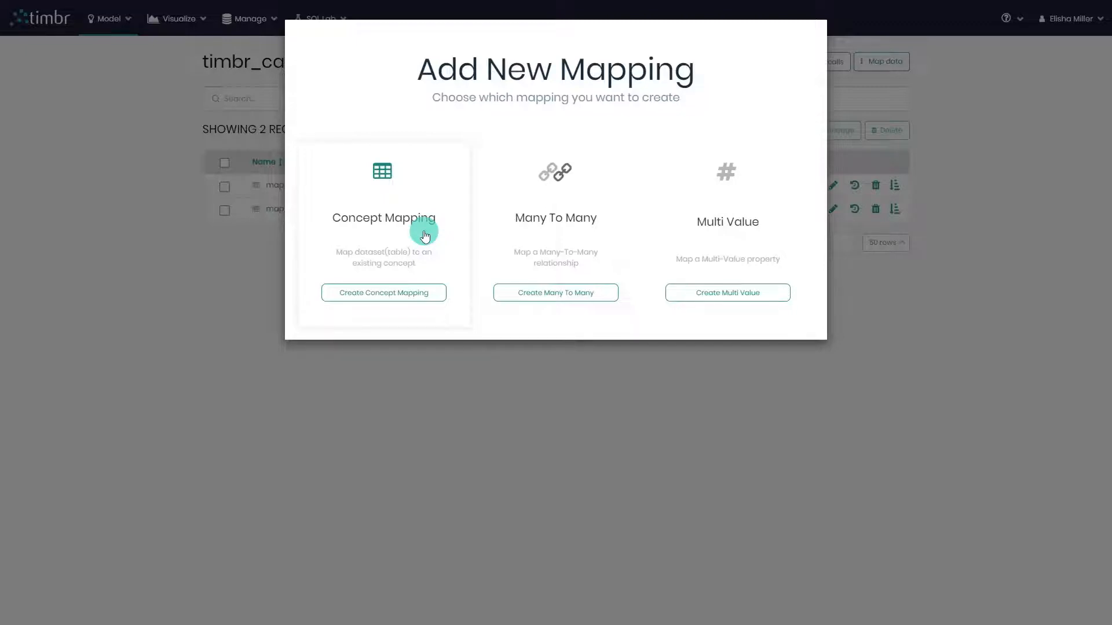
# Create a concept mapping Untitled_Mapping_3 with the mysql datasource.
pyautogui.click(384, 292)
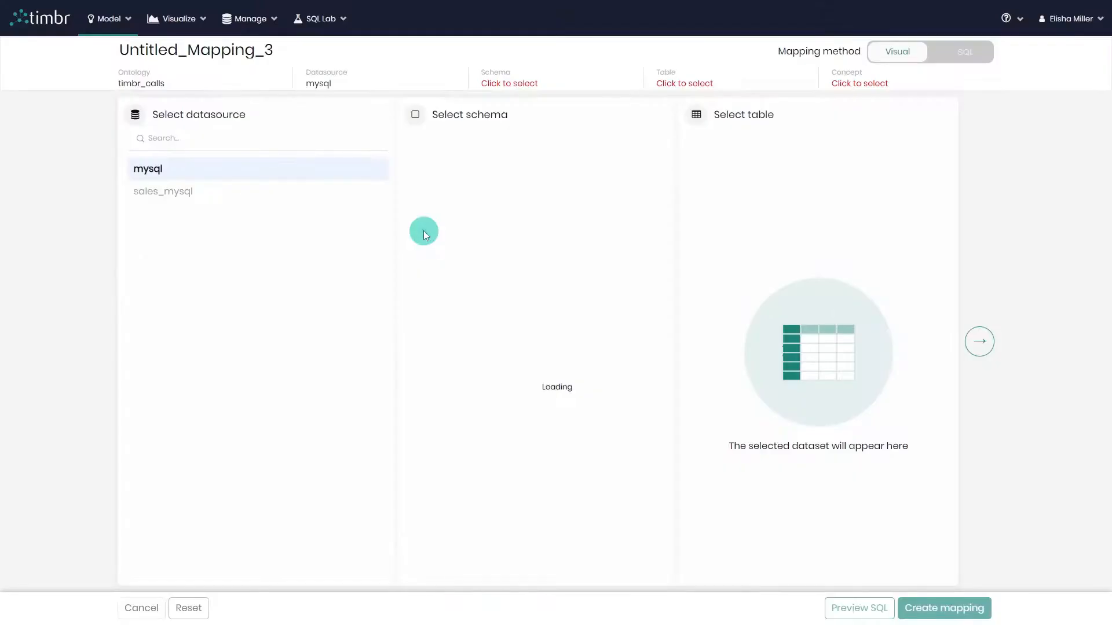
pyautogui.click(148, 169)
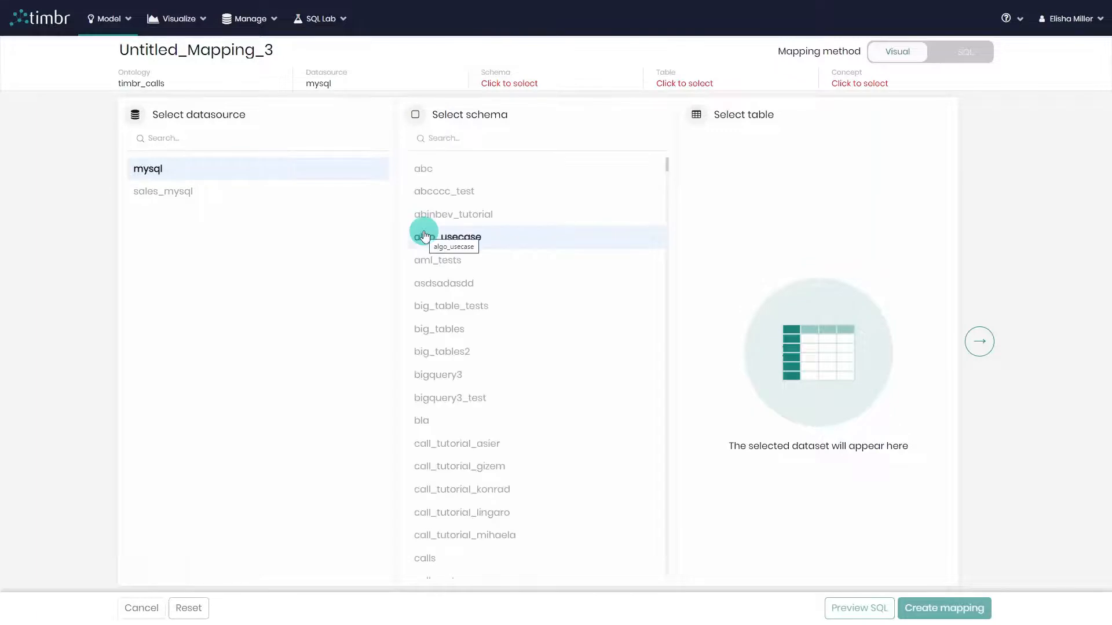
pyautogui.moveTo(887, 134)
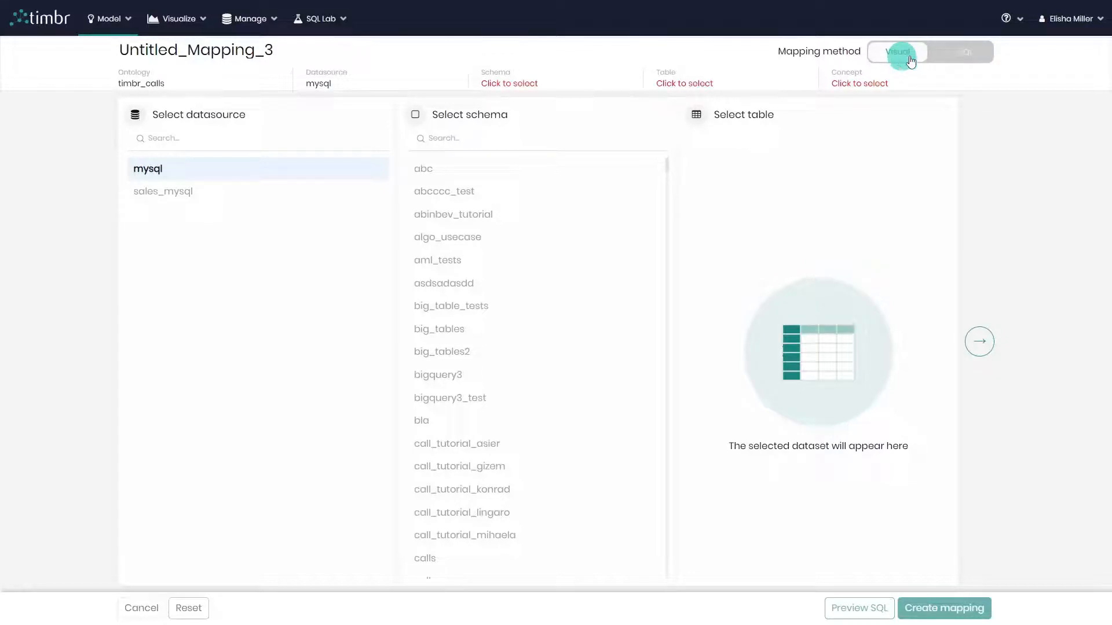
# Switch the mapping to the SQL method and map it to the contract concept as map_contract_1.
pyautogui.click(959, 52)
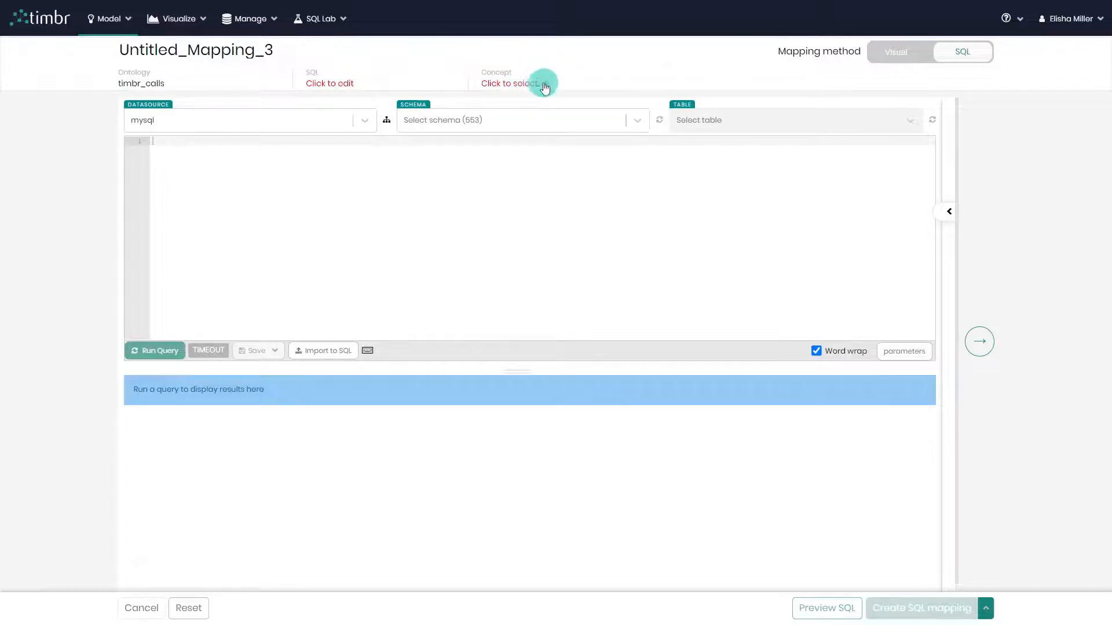
pyautogui.click(508, 83)
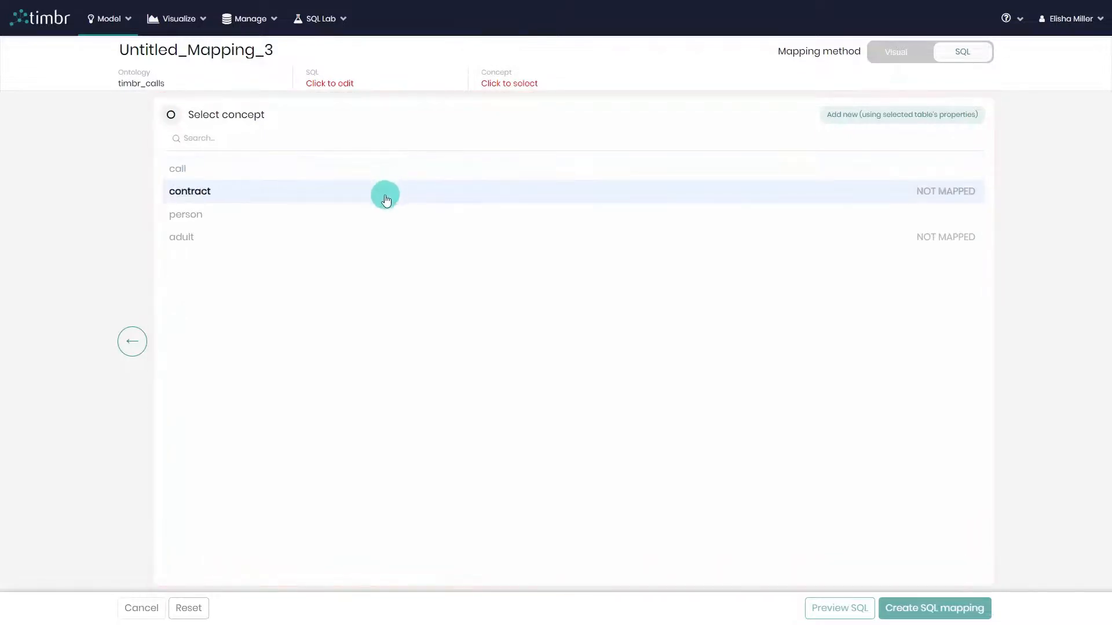
pyautogui.click(189, 191)
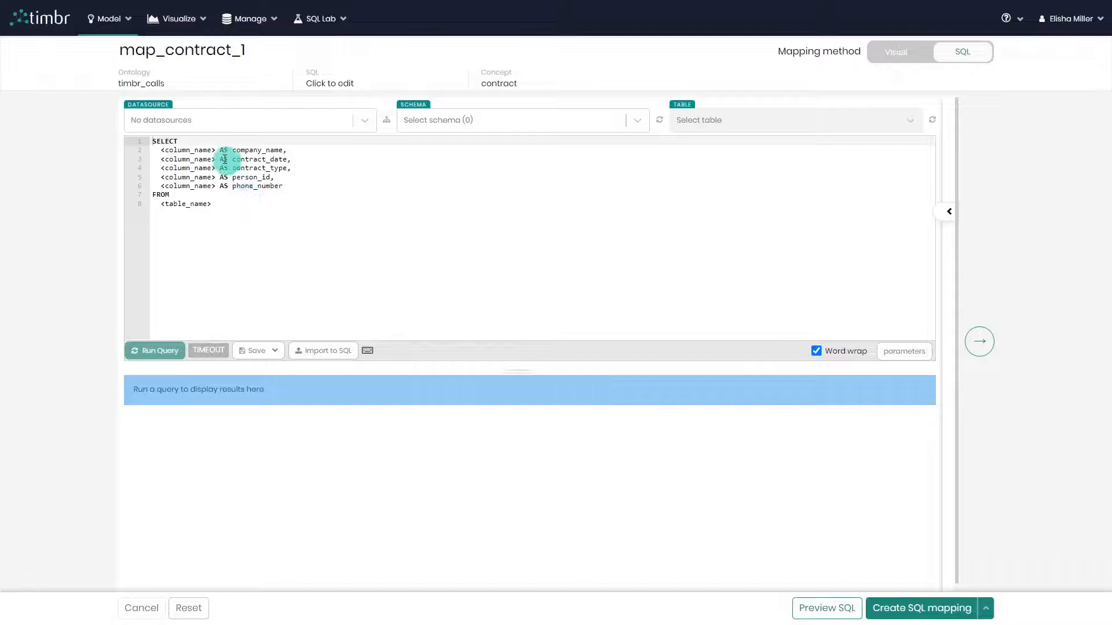
# Choose the calls schema and contracts table so the query selects the contracts columns.
pyautogui.click(247, 119)
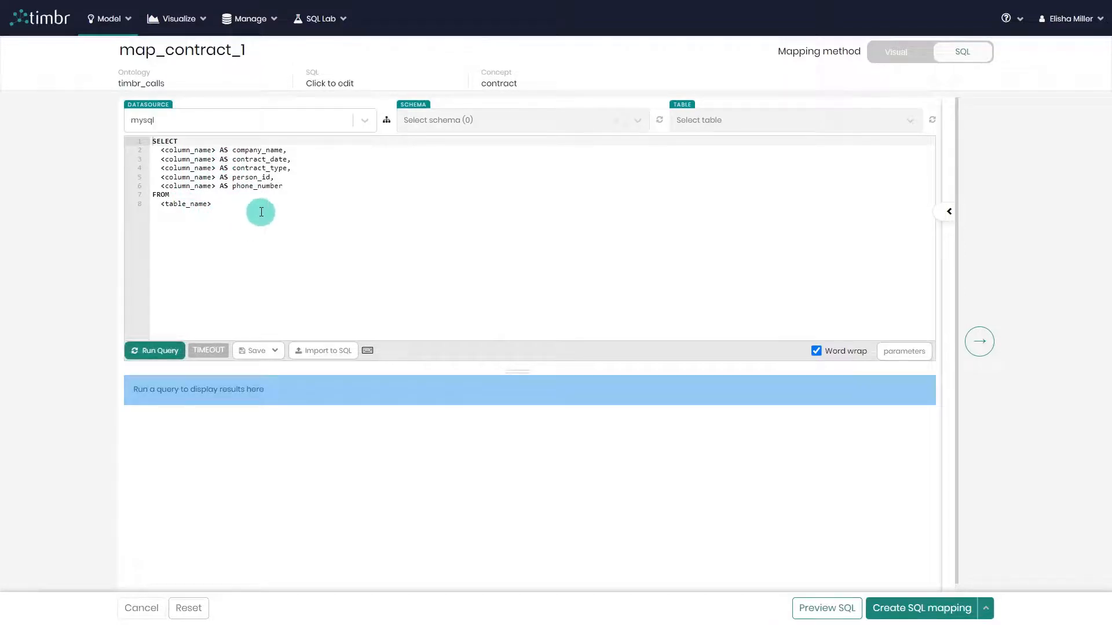
pyautogui.moveTo(271, 213)
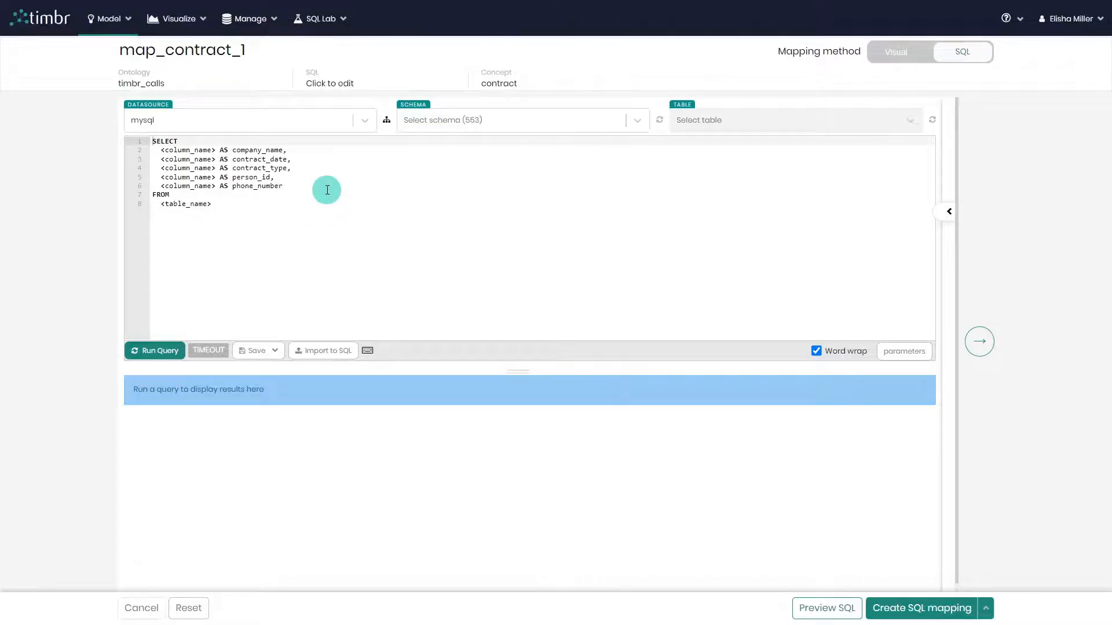
pyautogui.moveTo(340, 190)
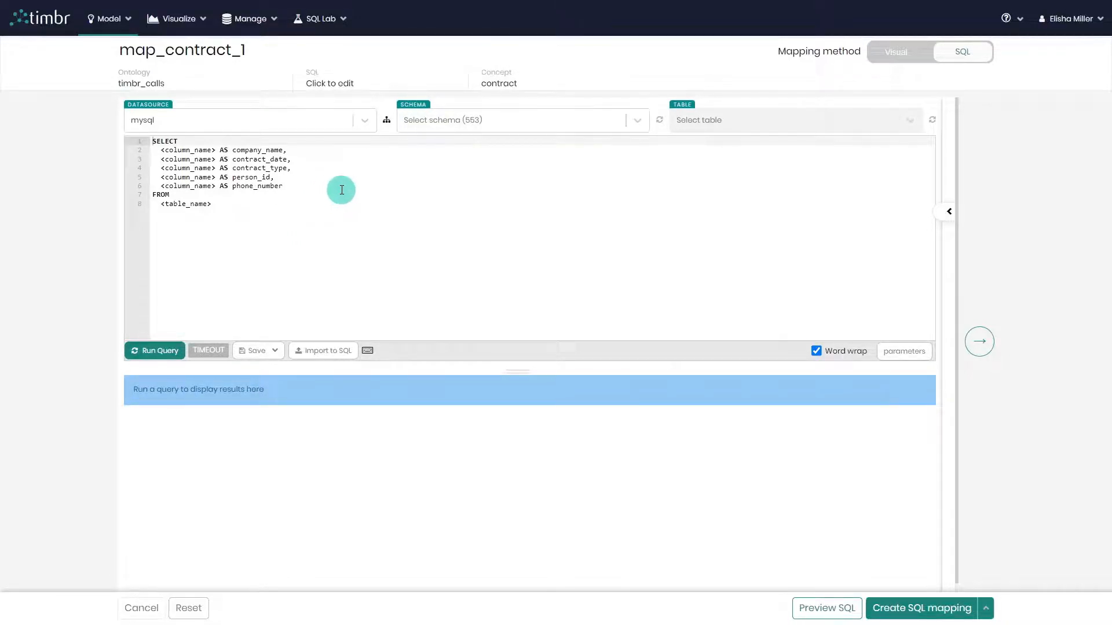
pyautogui.moveTo(383, 183)
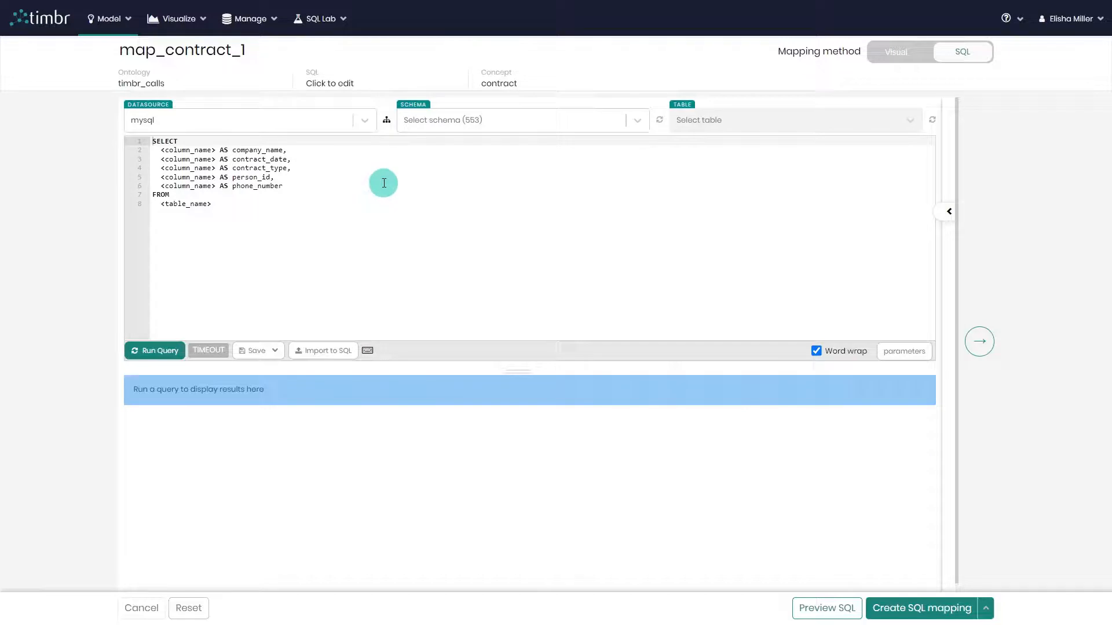
pyautogui.moveTo(321, 126)
pyautogui.write('ca')
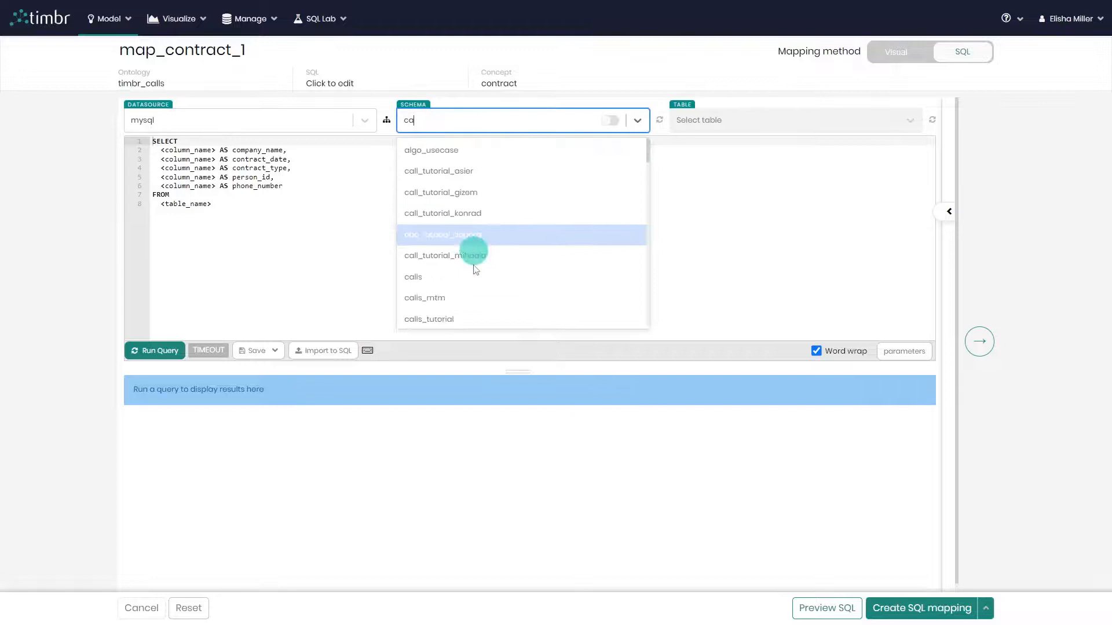
pyautogui.click(413, 277)
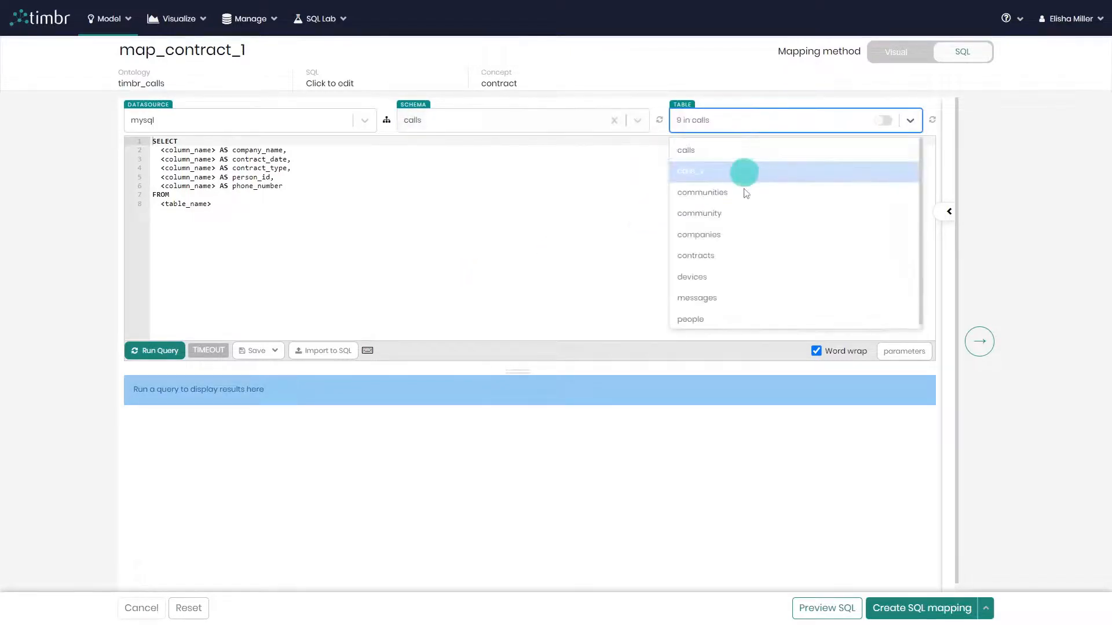
pyautogui.click(696, 255)
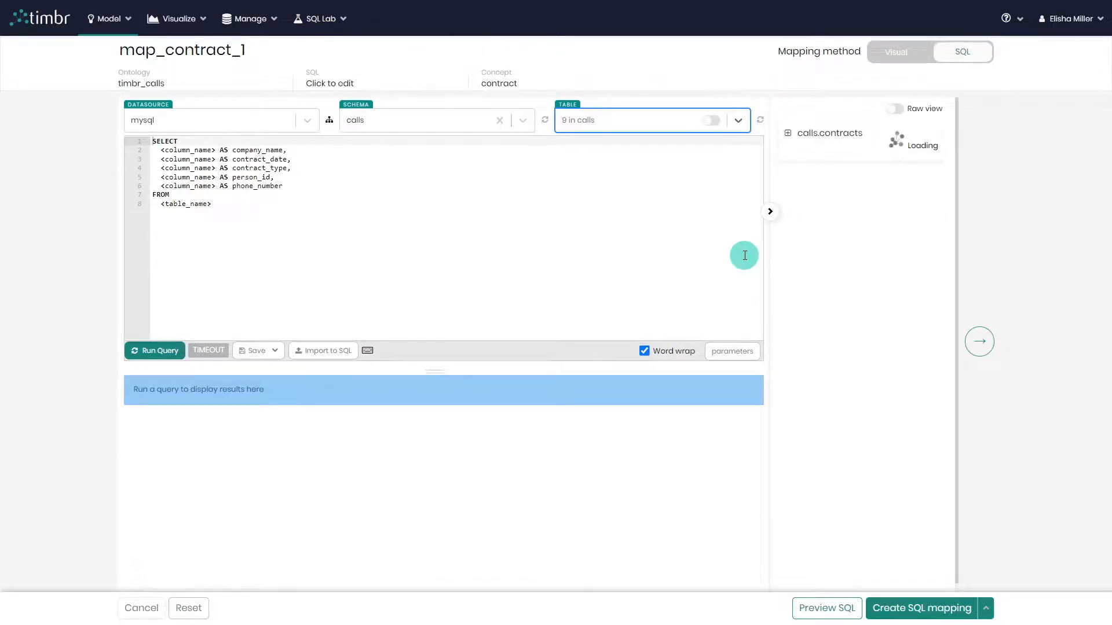
pyautogui.click(187, 204)
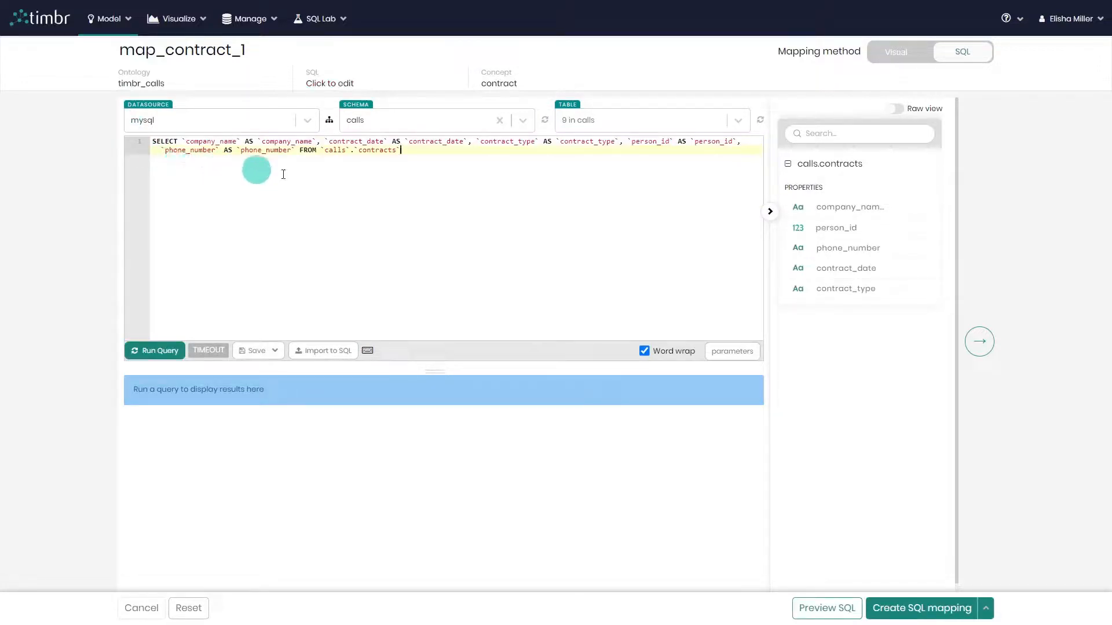
pyautogui.moveTo(414, 191)
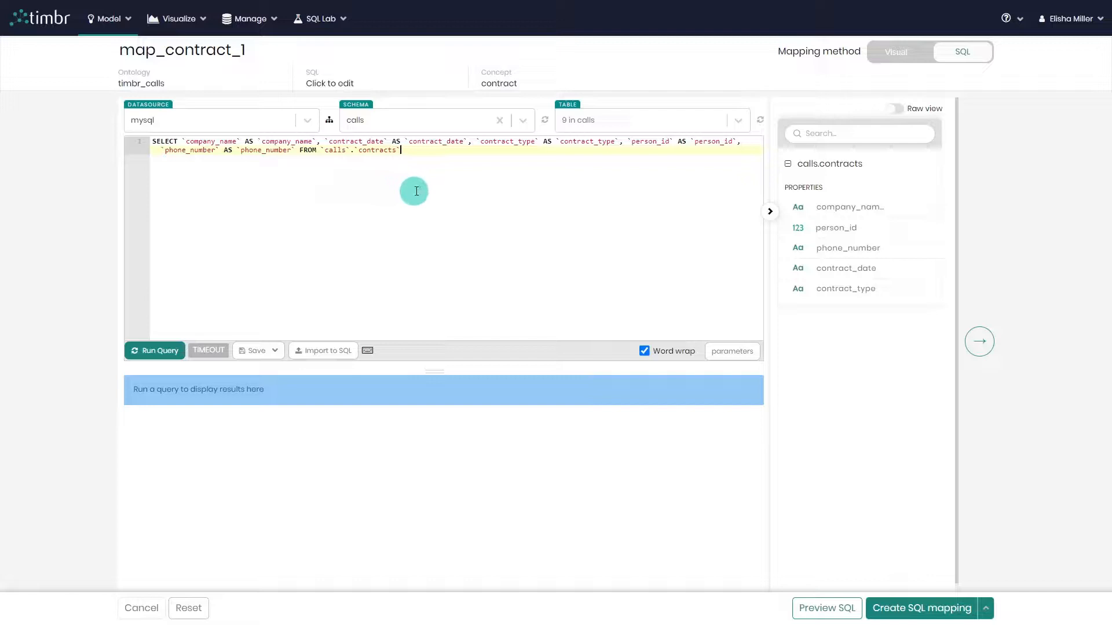
pyautogui.moveTo(431, 194)
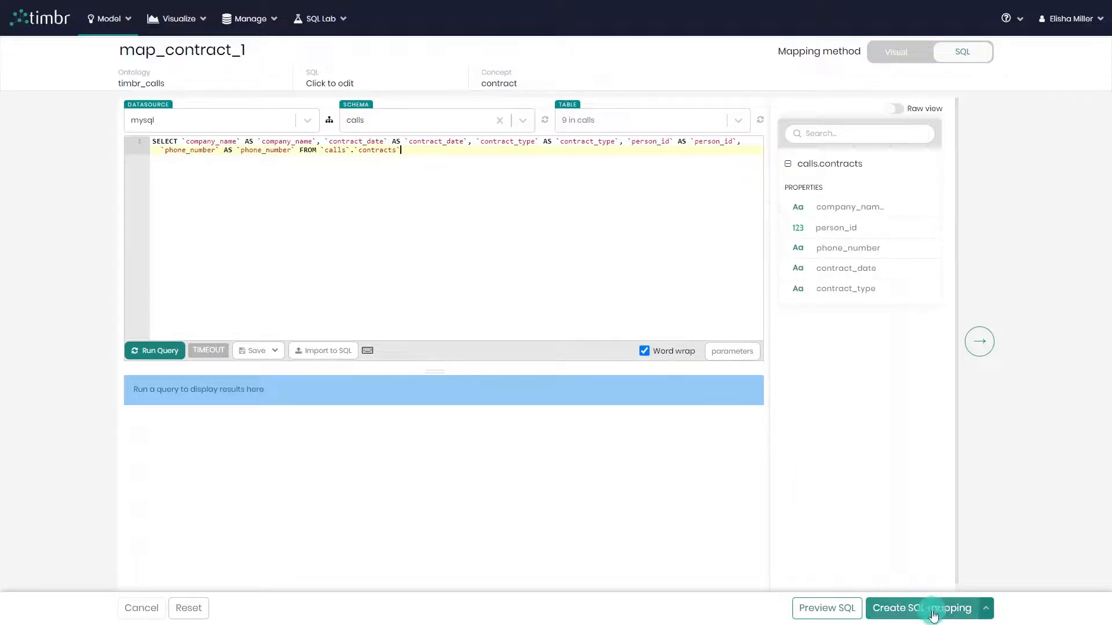
# Create the SQL mapping so map_contract_1 for contract from calls.contracts is listed.
pyautogui.click(923, 609)
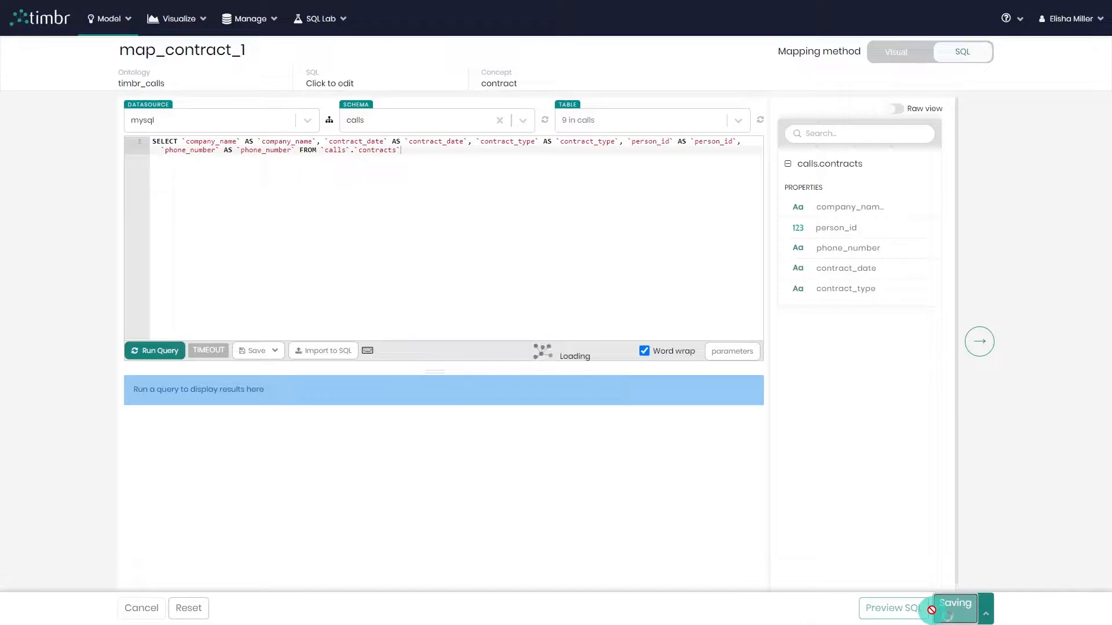
pyautogui.click(953, 608)
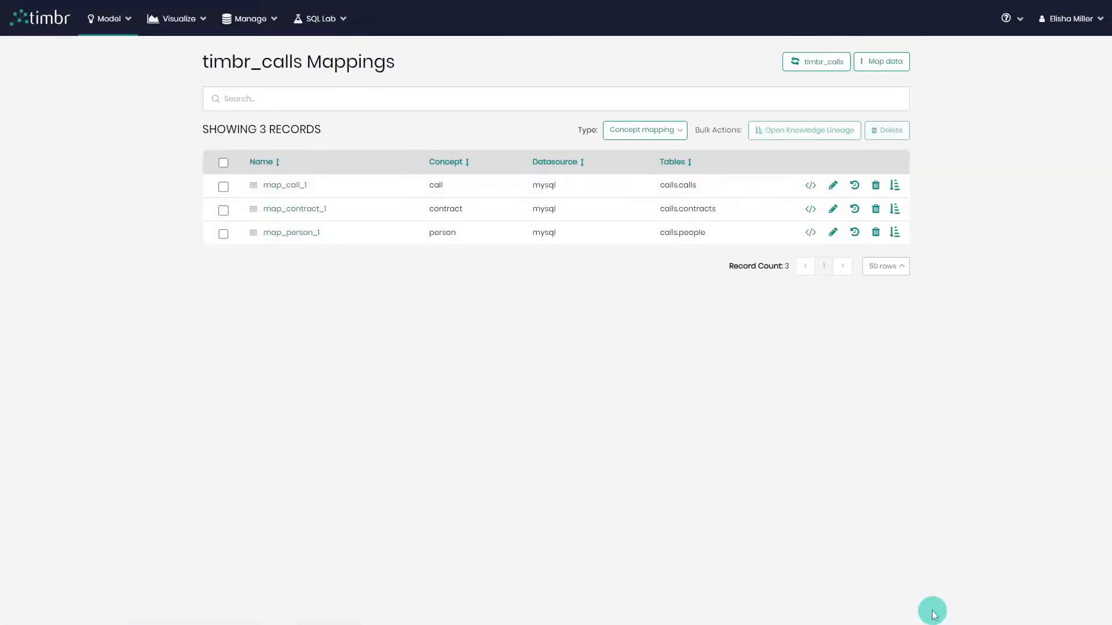
pyautogui.moveTo(609, 451)
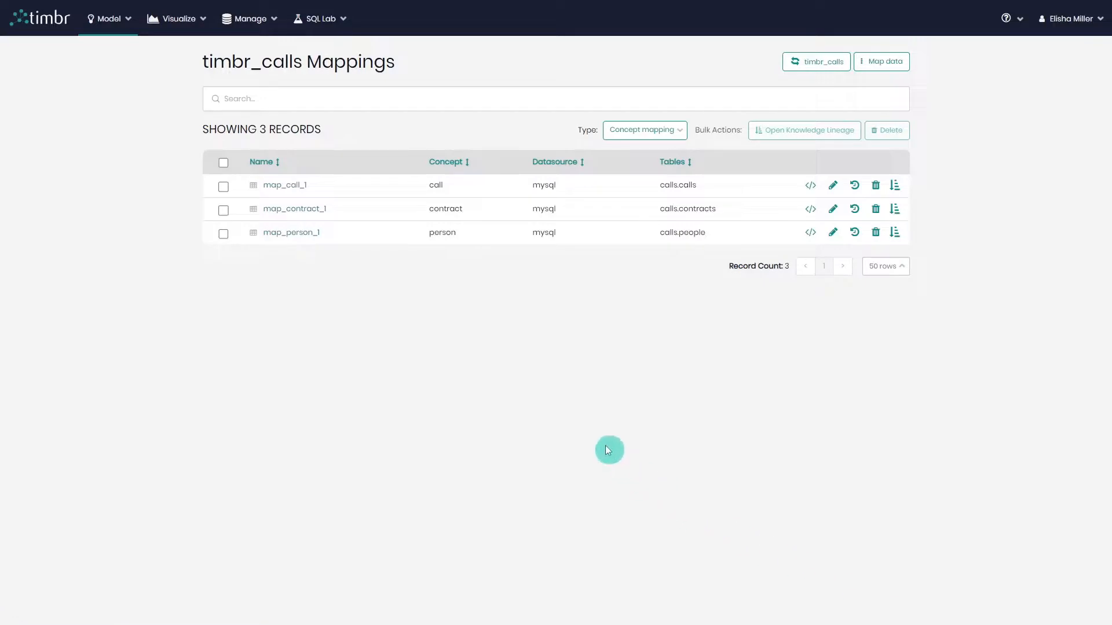
pyautogui.moveTo(410, 335)
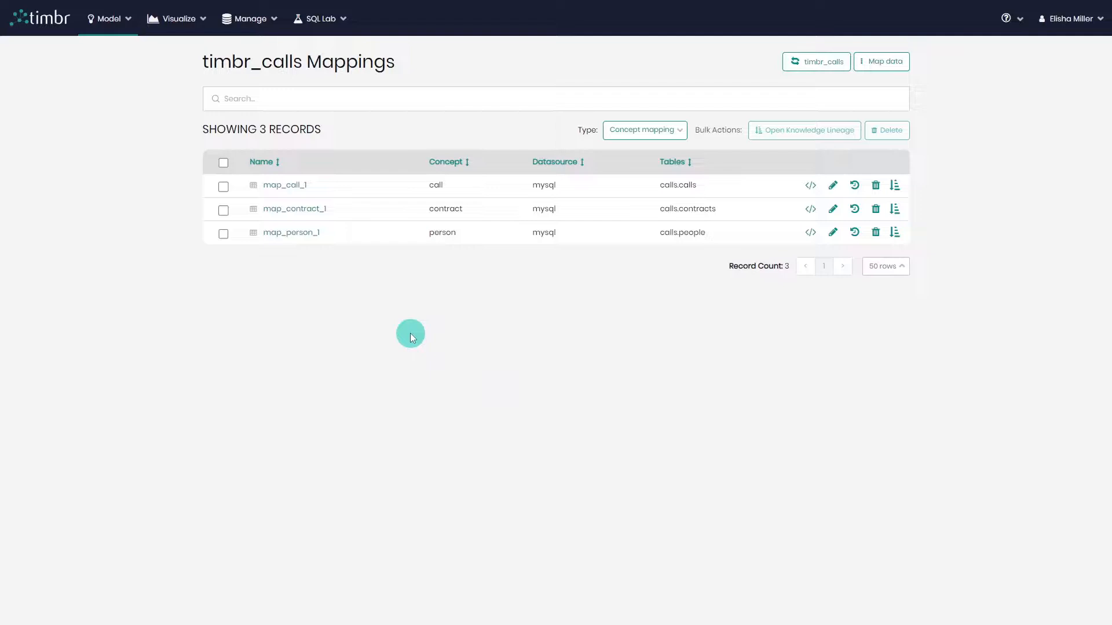
pyautogui.moveTo(416, 333)
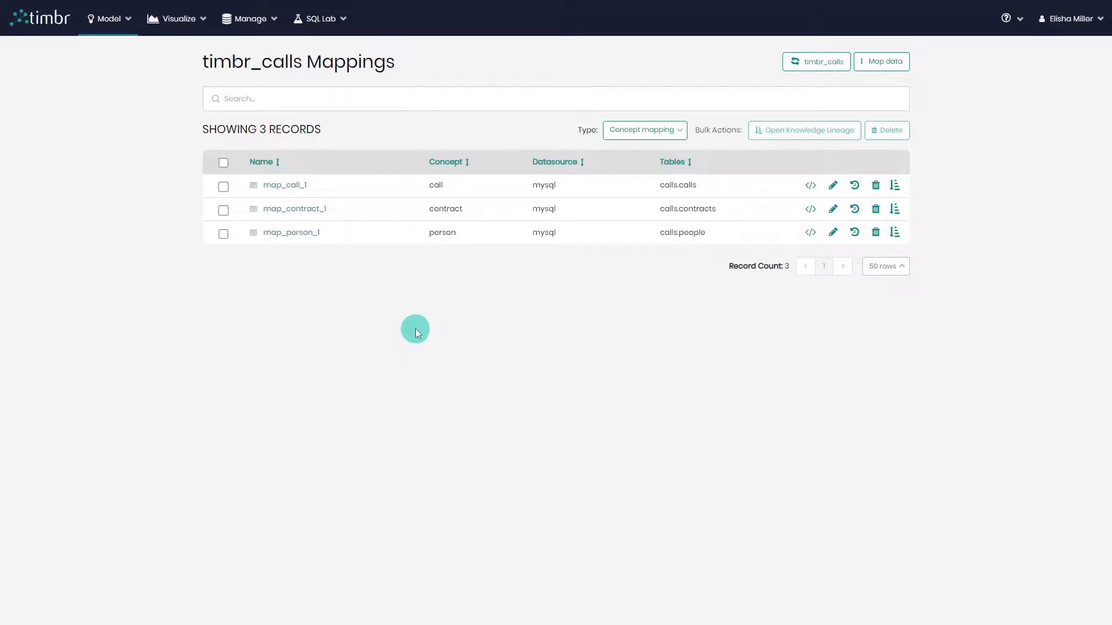
pyautogui.click(320, 18)
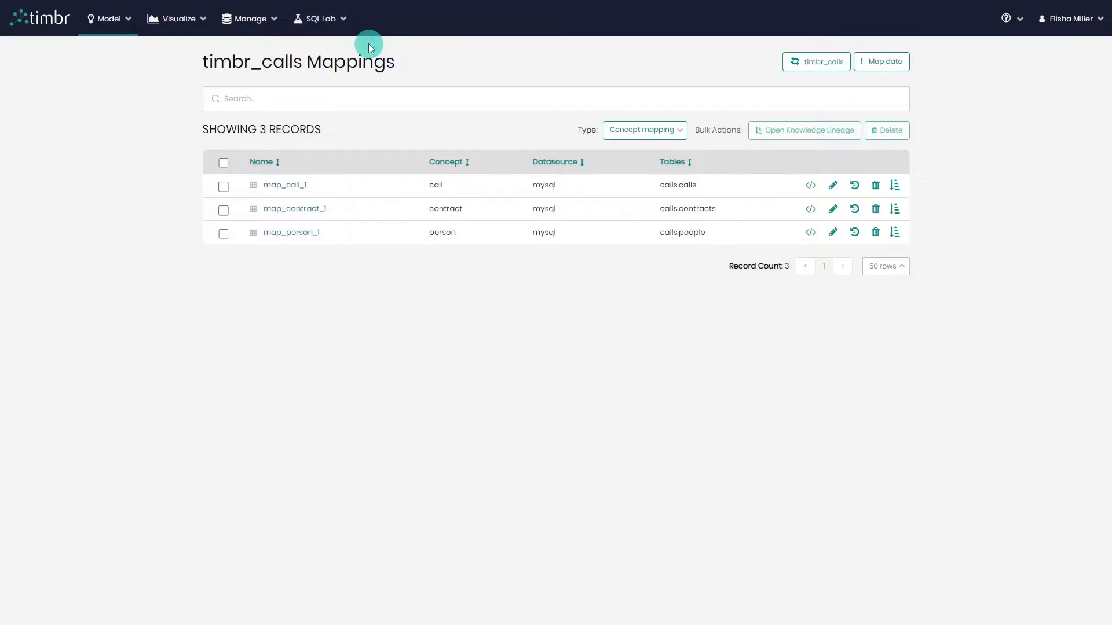
# Start a new SQL Lab query on timbr_calls with mysql and show the snippets reference.
pyautogui.click(317, 18)
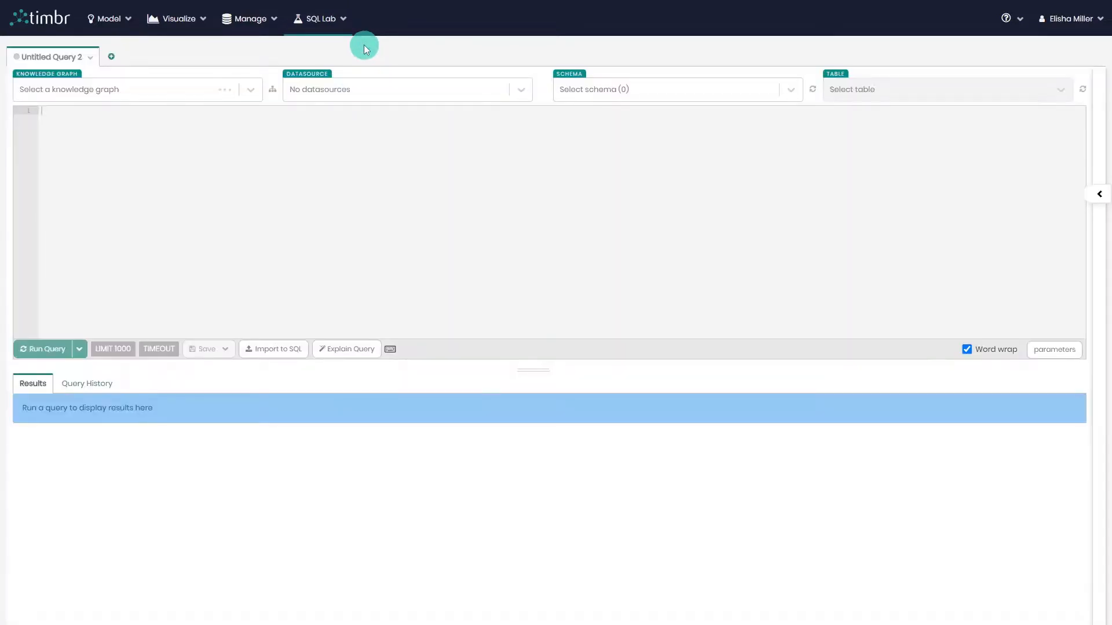
pyautogui.click(135, 89)
pyautogui.write('c')
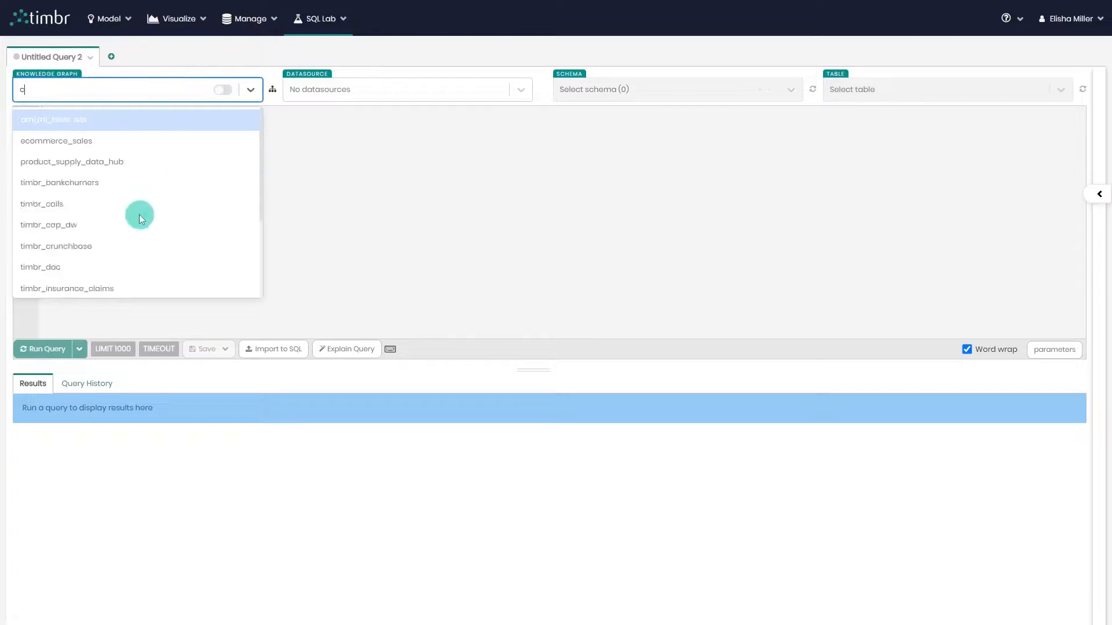
pyautogui.click(42, 204)
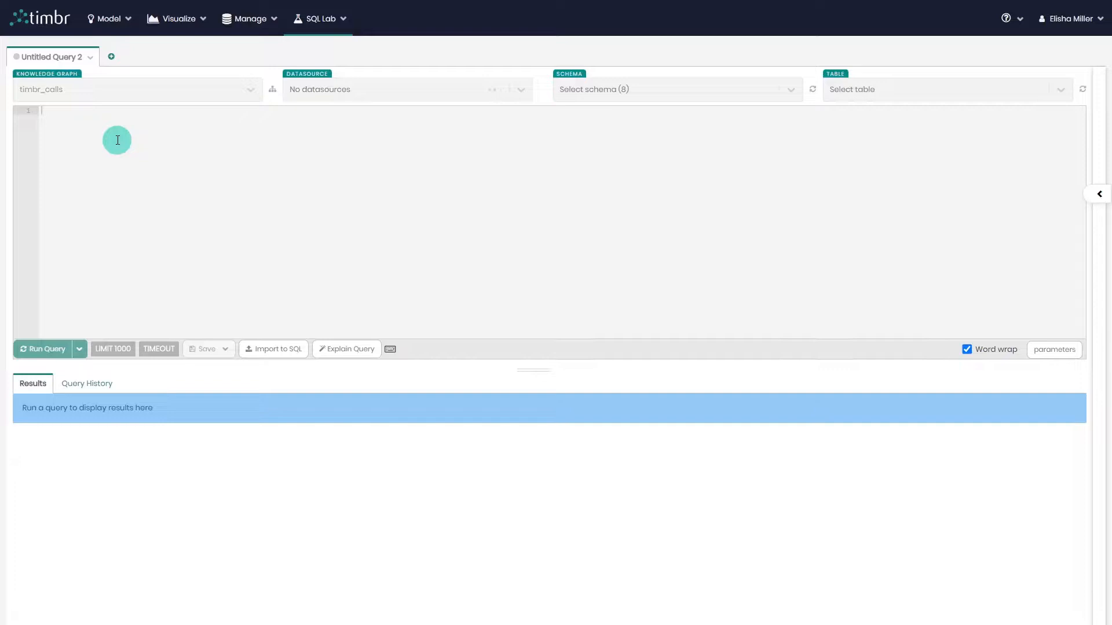
pyautogui.click(404, 90)
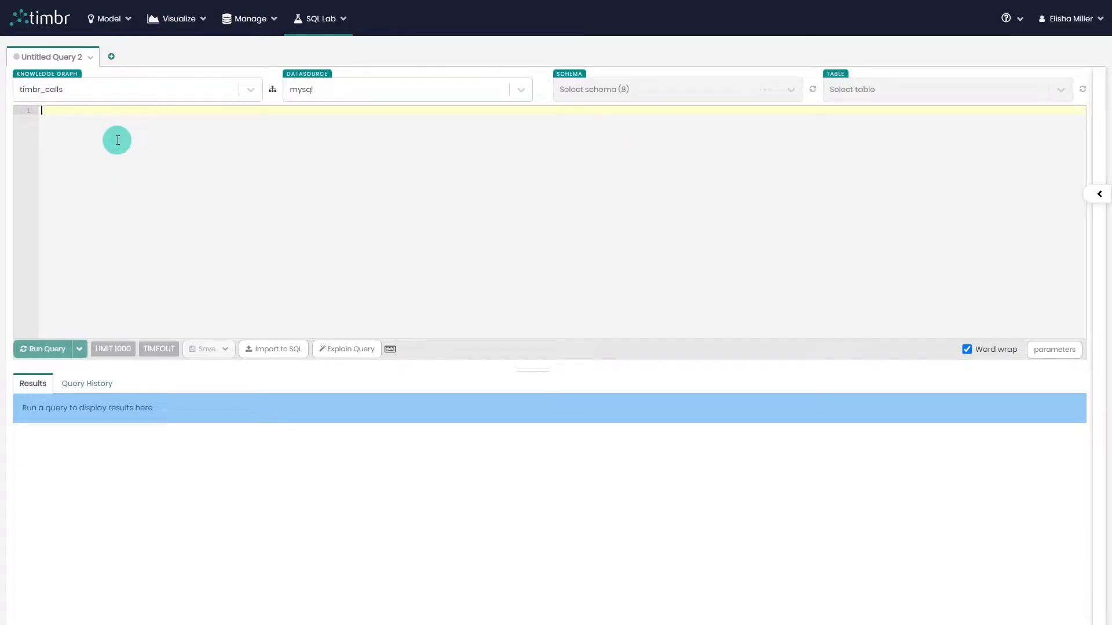
pyautogui.click(391, 349)
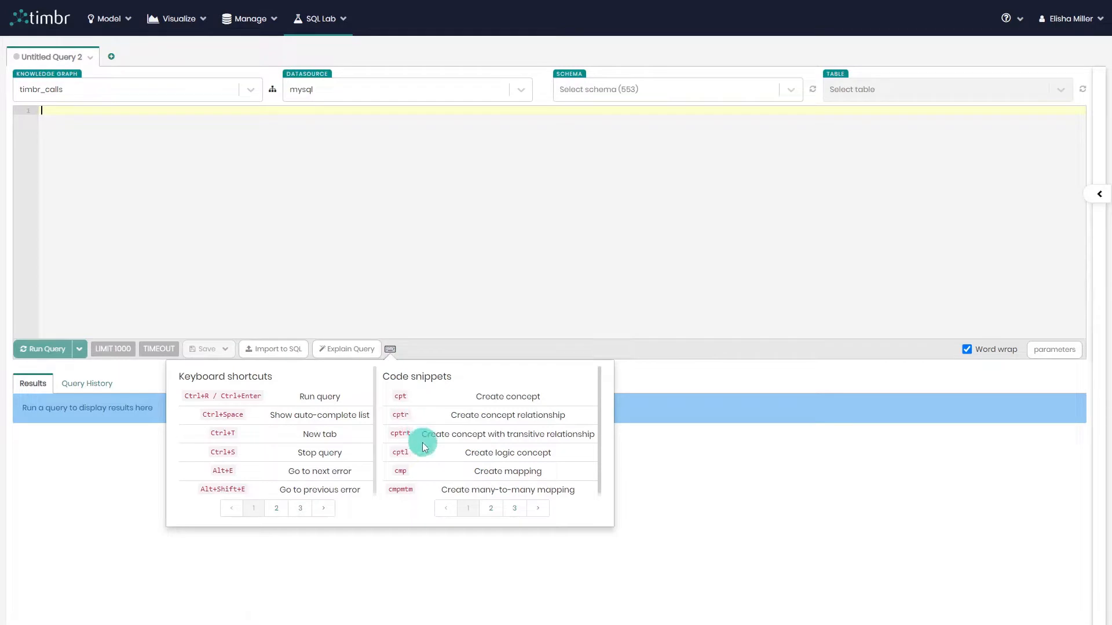
pyautogui.moveTo(511, 476)
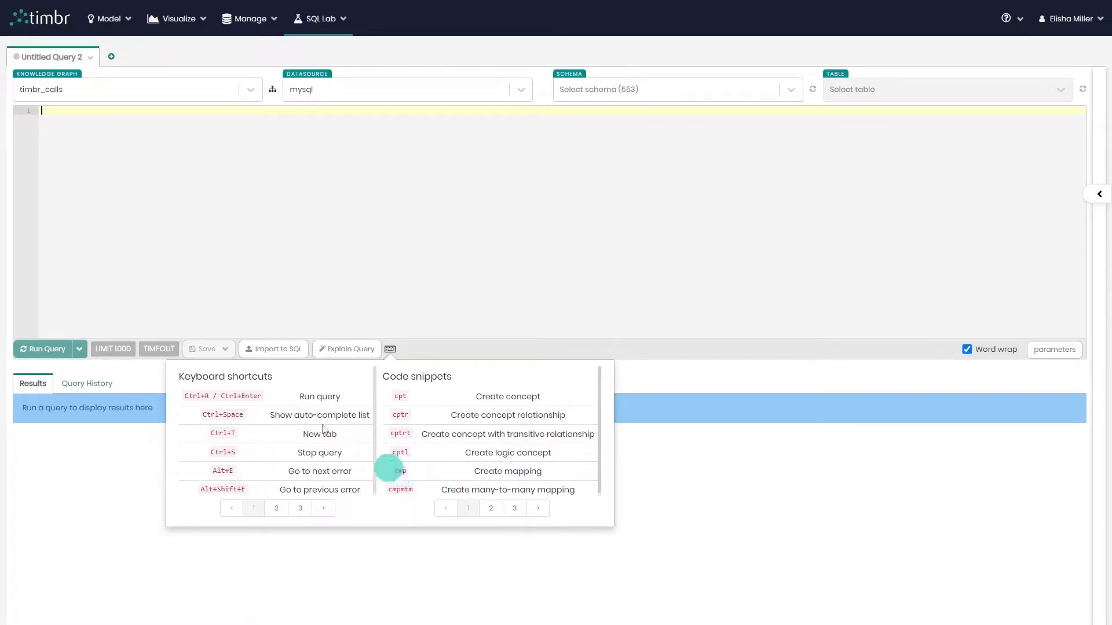
# Insert the cmp snippet's CREATE OR REPLACE MAPPING template into the query.
pyautogui.write('cmp')
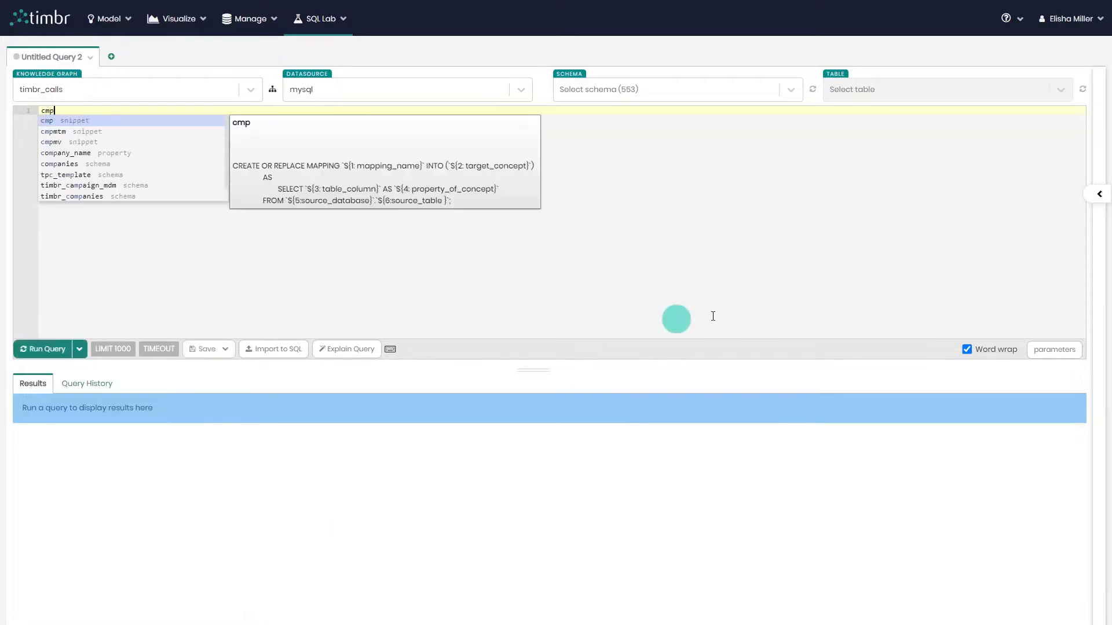
pyautogui.click(46, 121)
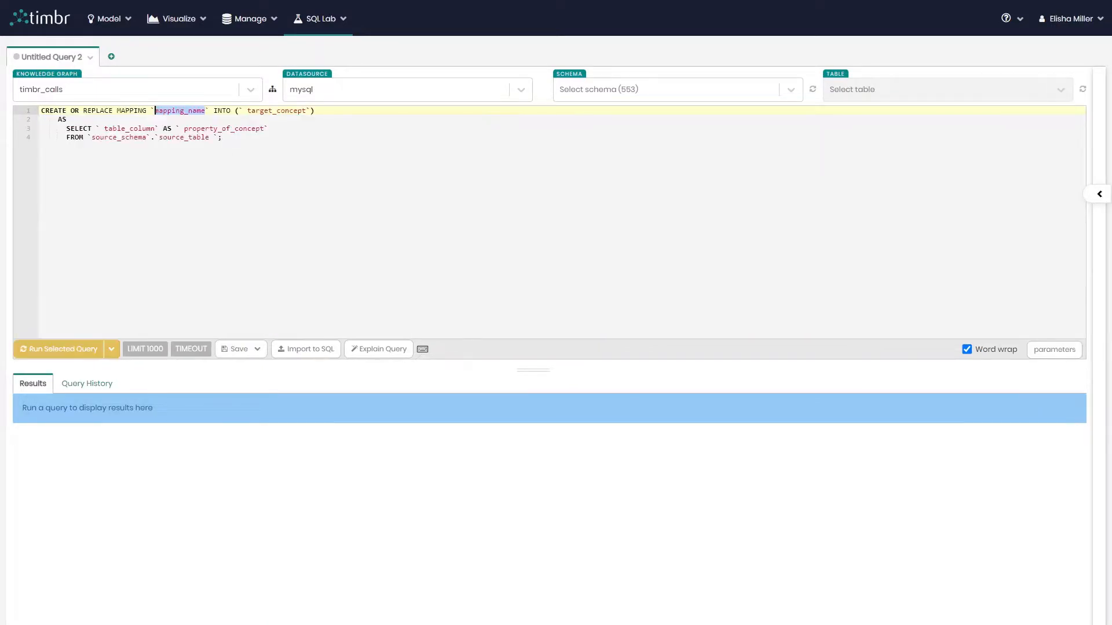
pyautogui.click(509, 255)
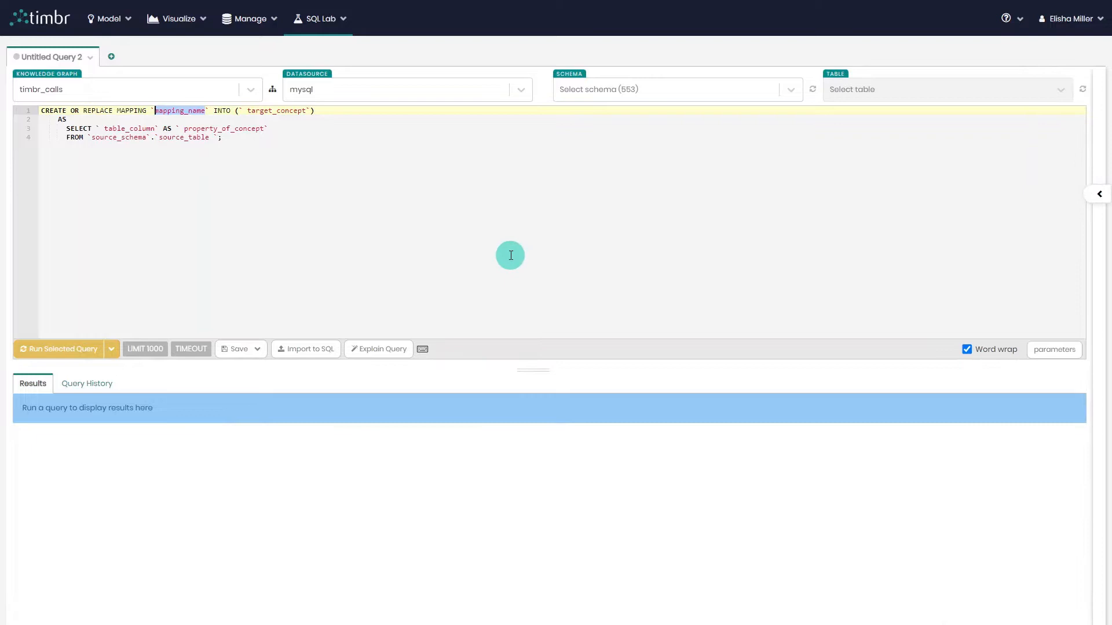
pyautogui.moveTo(358, 231)
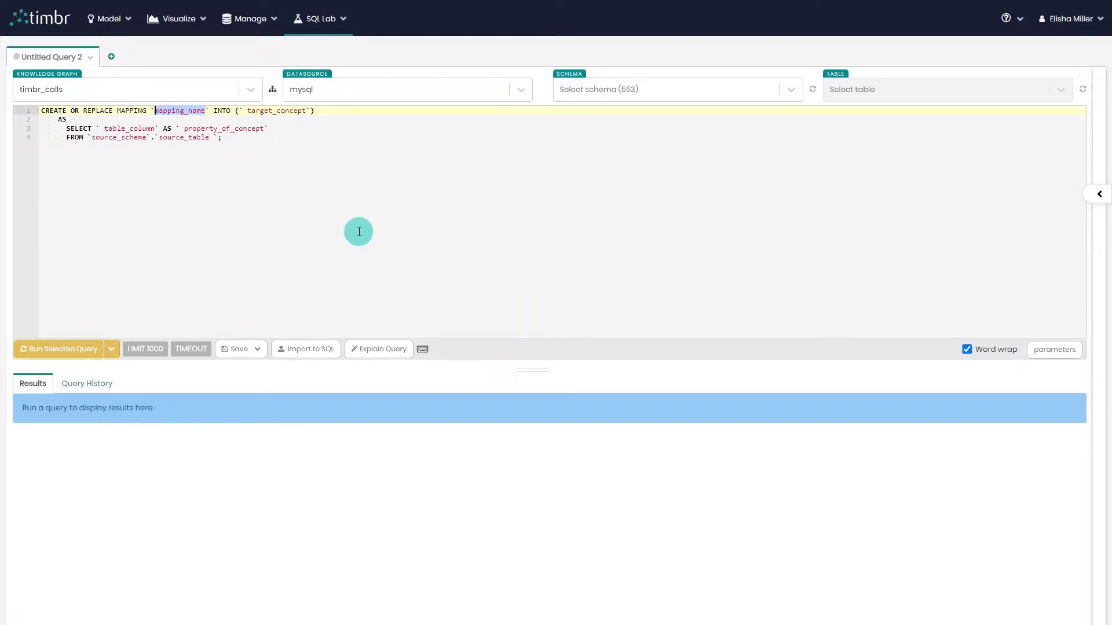
pyautogui.moveTo(418, 337)
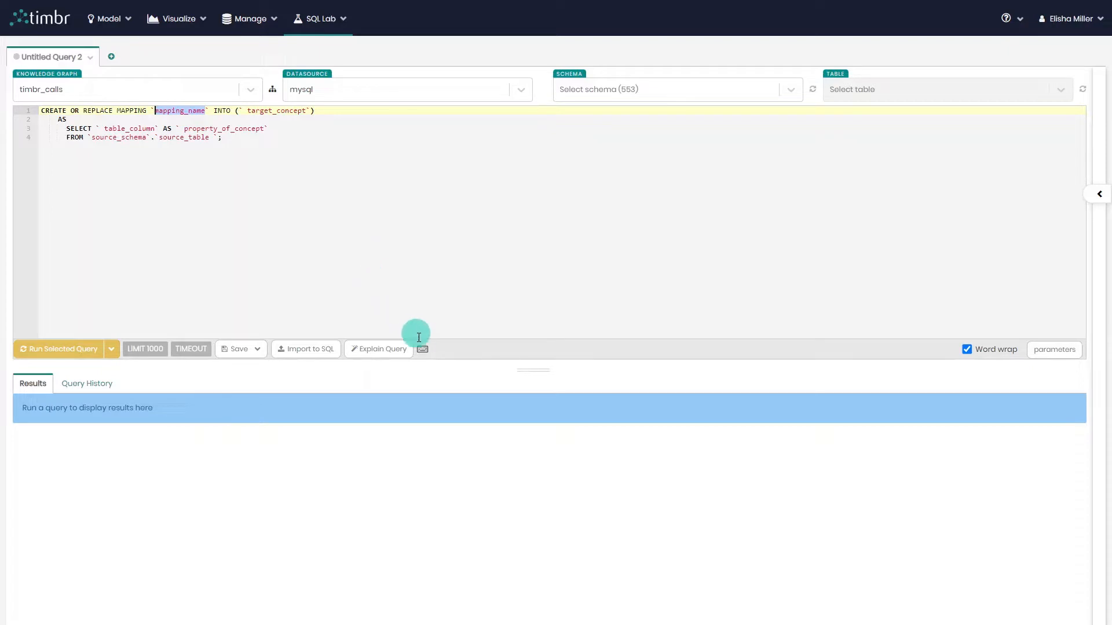
# Reopen the snippets reference and page to the multivalue mapping and drop snippets.
pyautogui.click(422, 349)
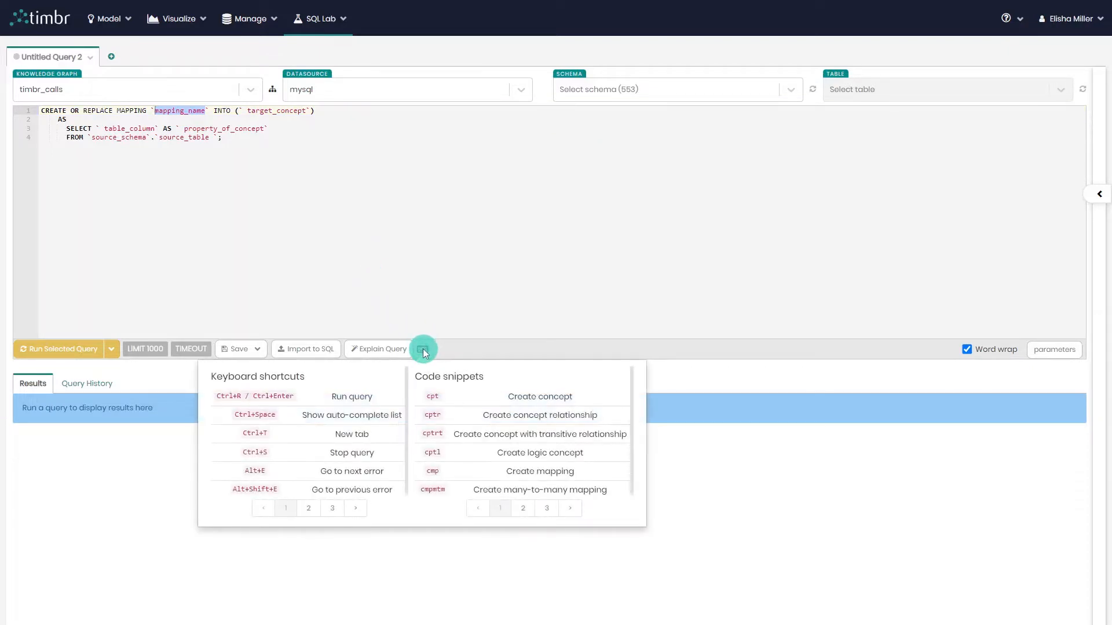
pyautogui.moveTo(459, 431)
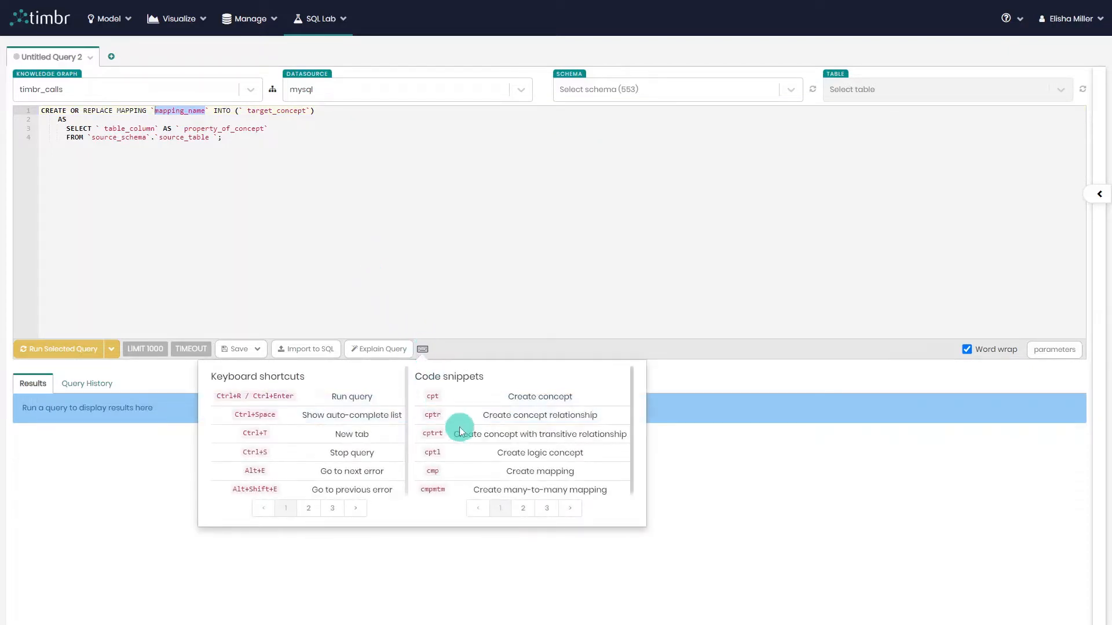
pyautogui.moveTo(458, 497)
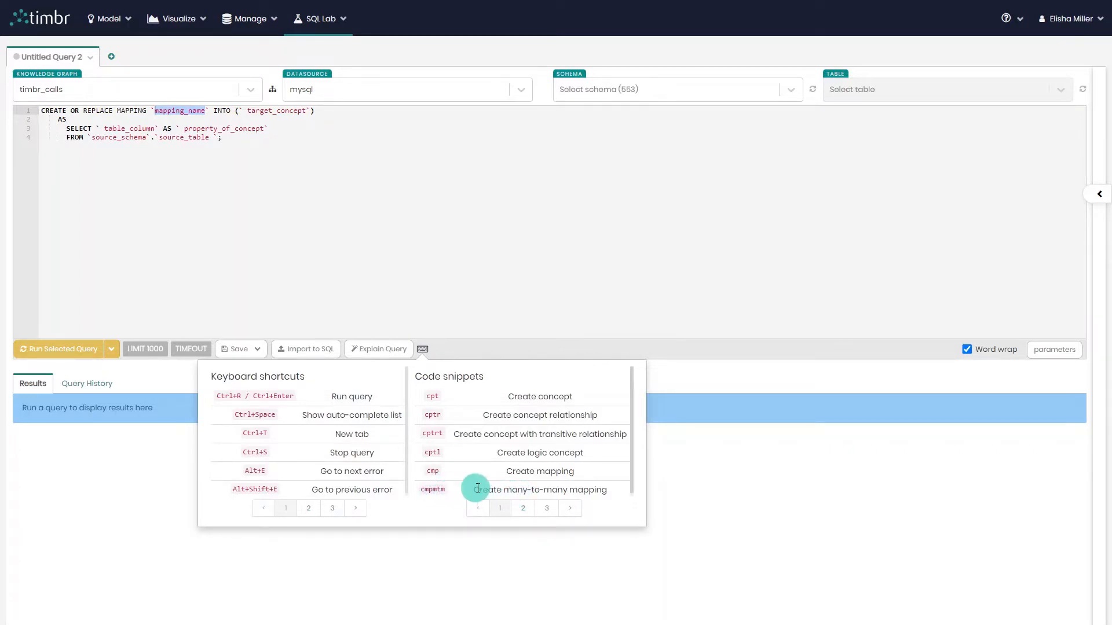
pyautogui.click(522, 508)
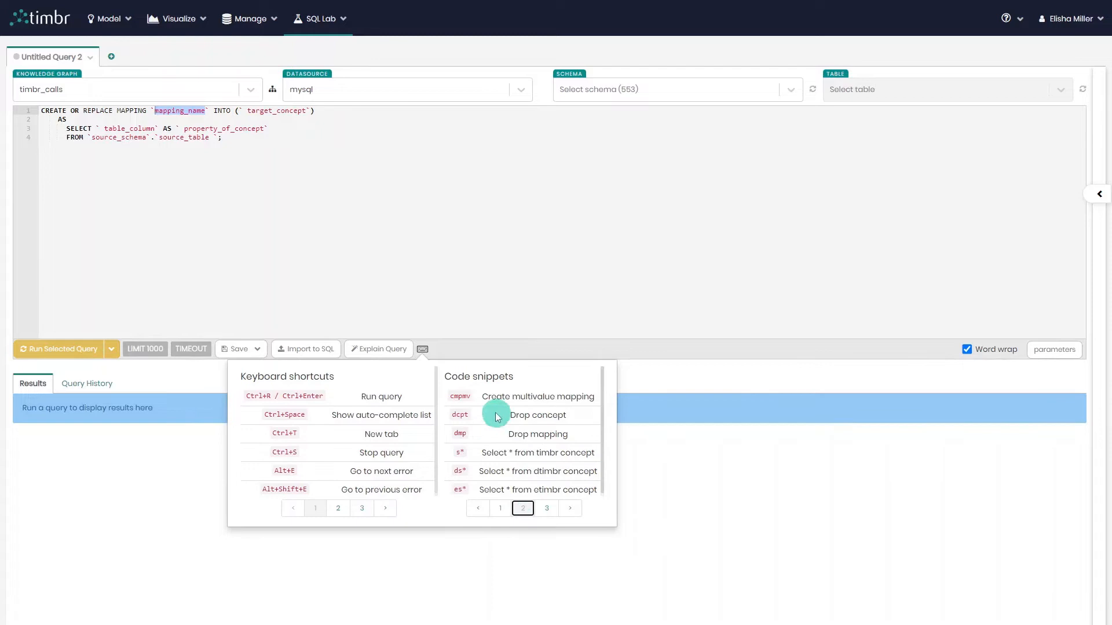
pyautogui.moveTo(515, 393)
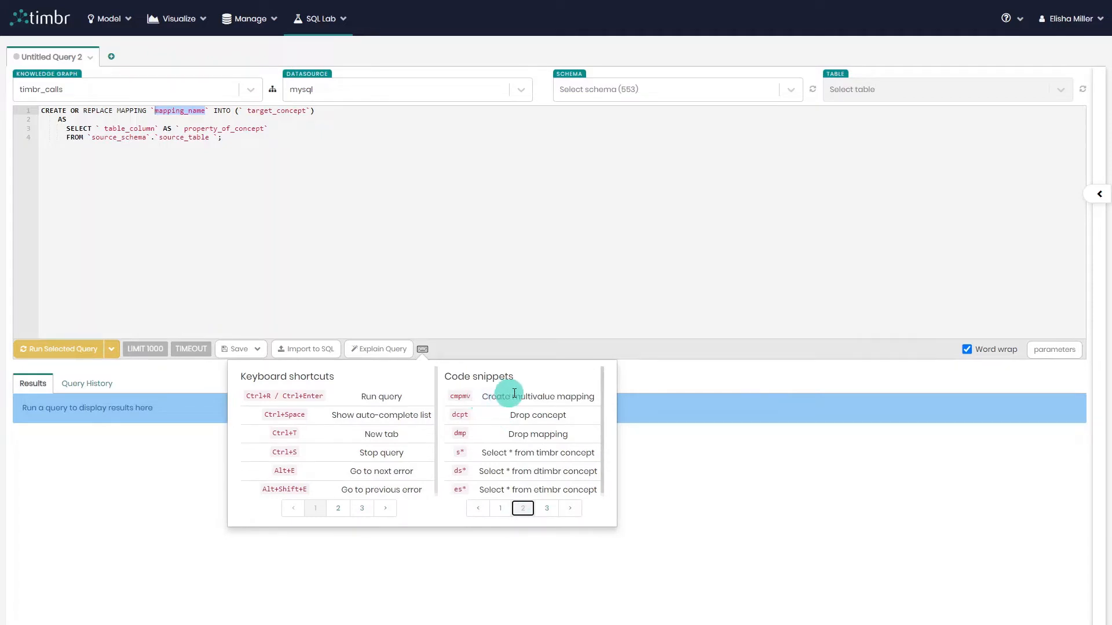
pyautogui.moveTo(608, 393)
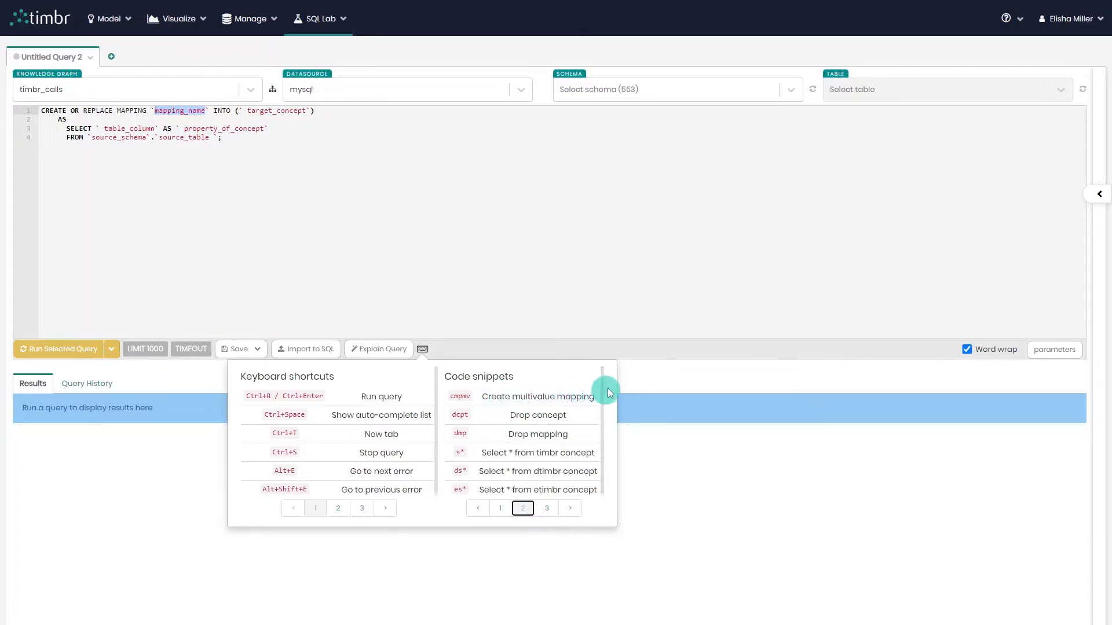